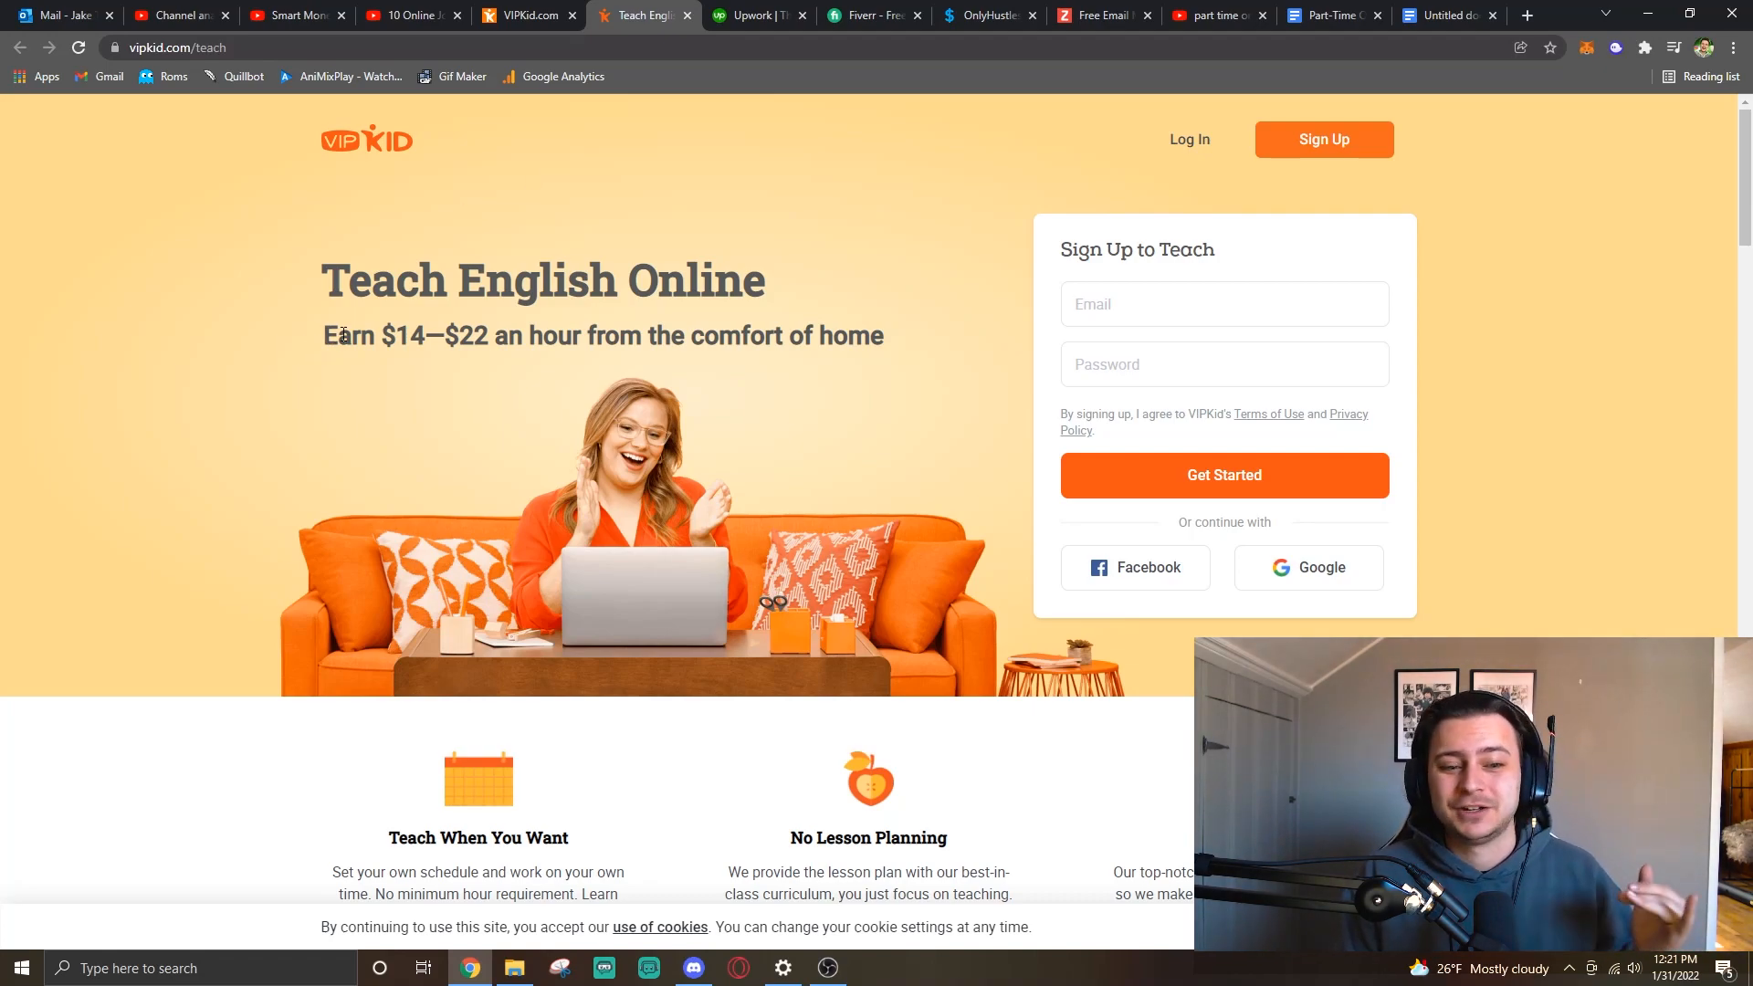
# Read down VIPKid's teach-English page to the FAQ on speaking other languages, then leave for Fiverr.
pyautogui.scroll(-3)
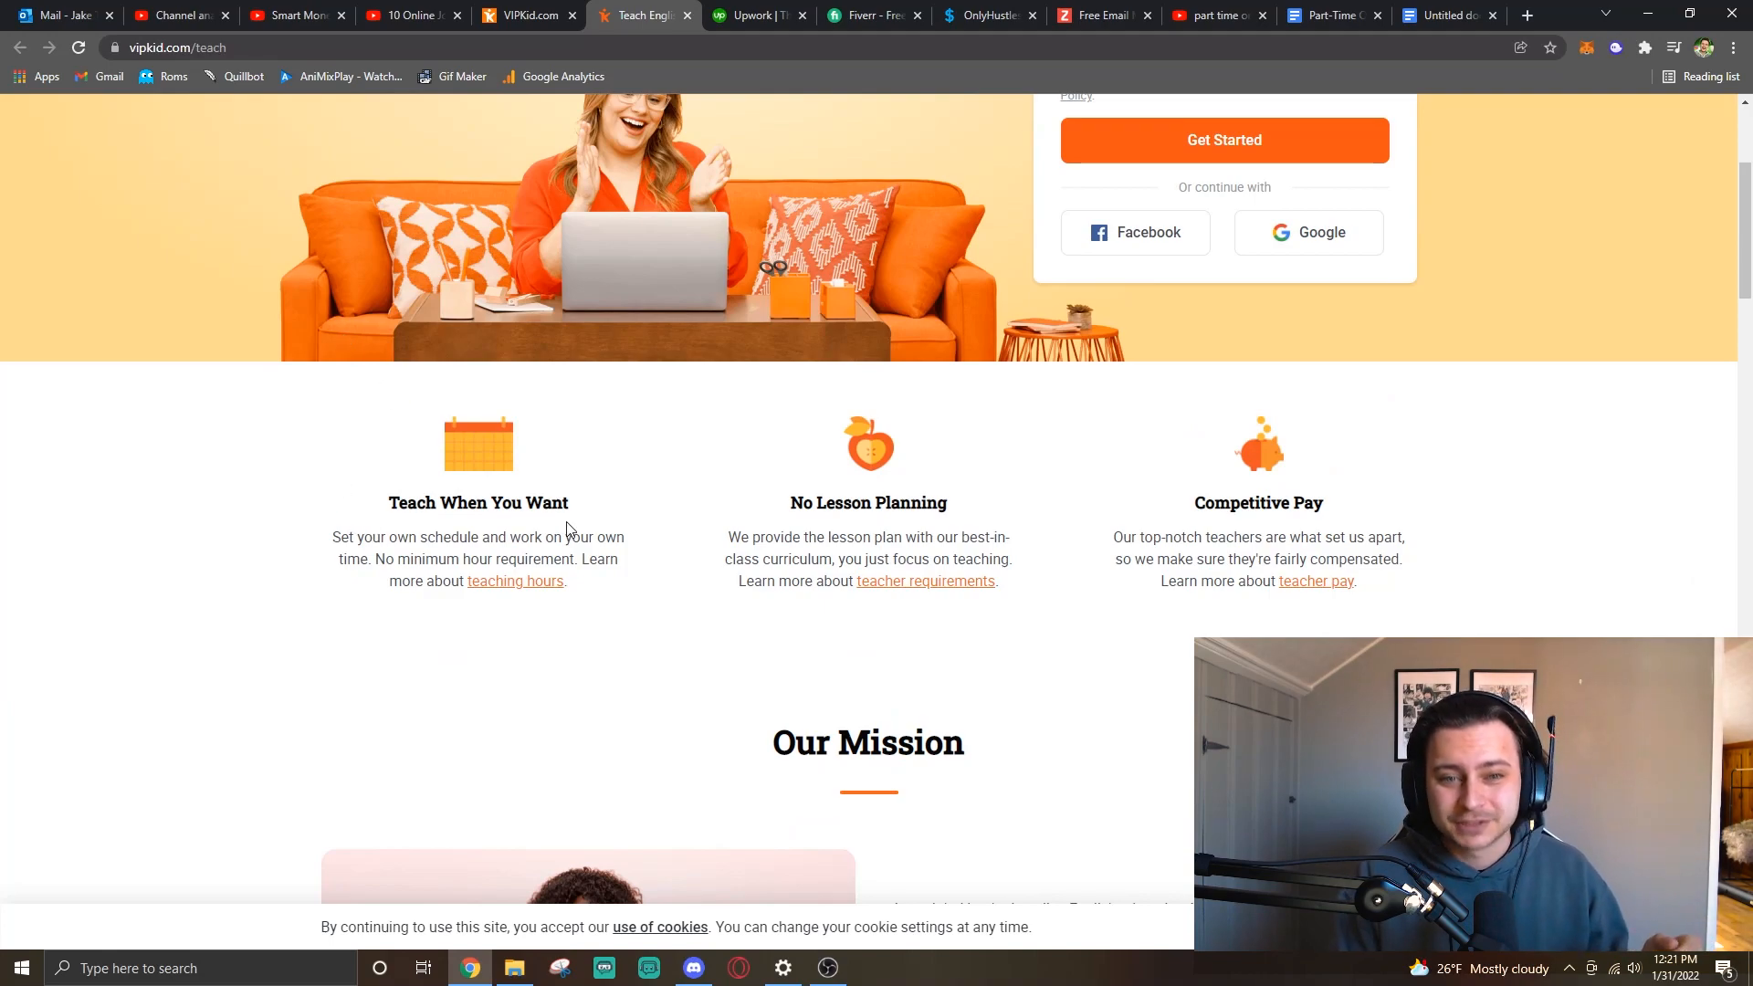
pyautogui.moveTo(740, 537); pyautogui.dragTo(878, 537)
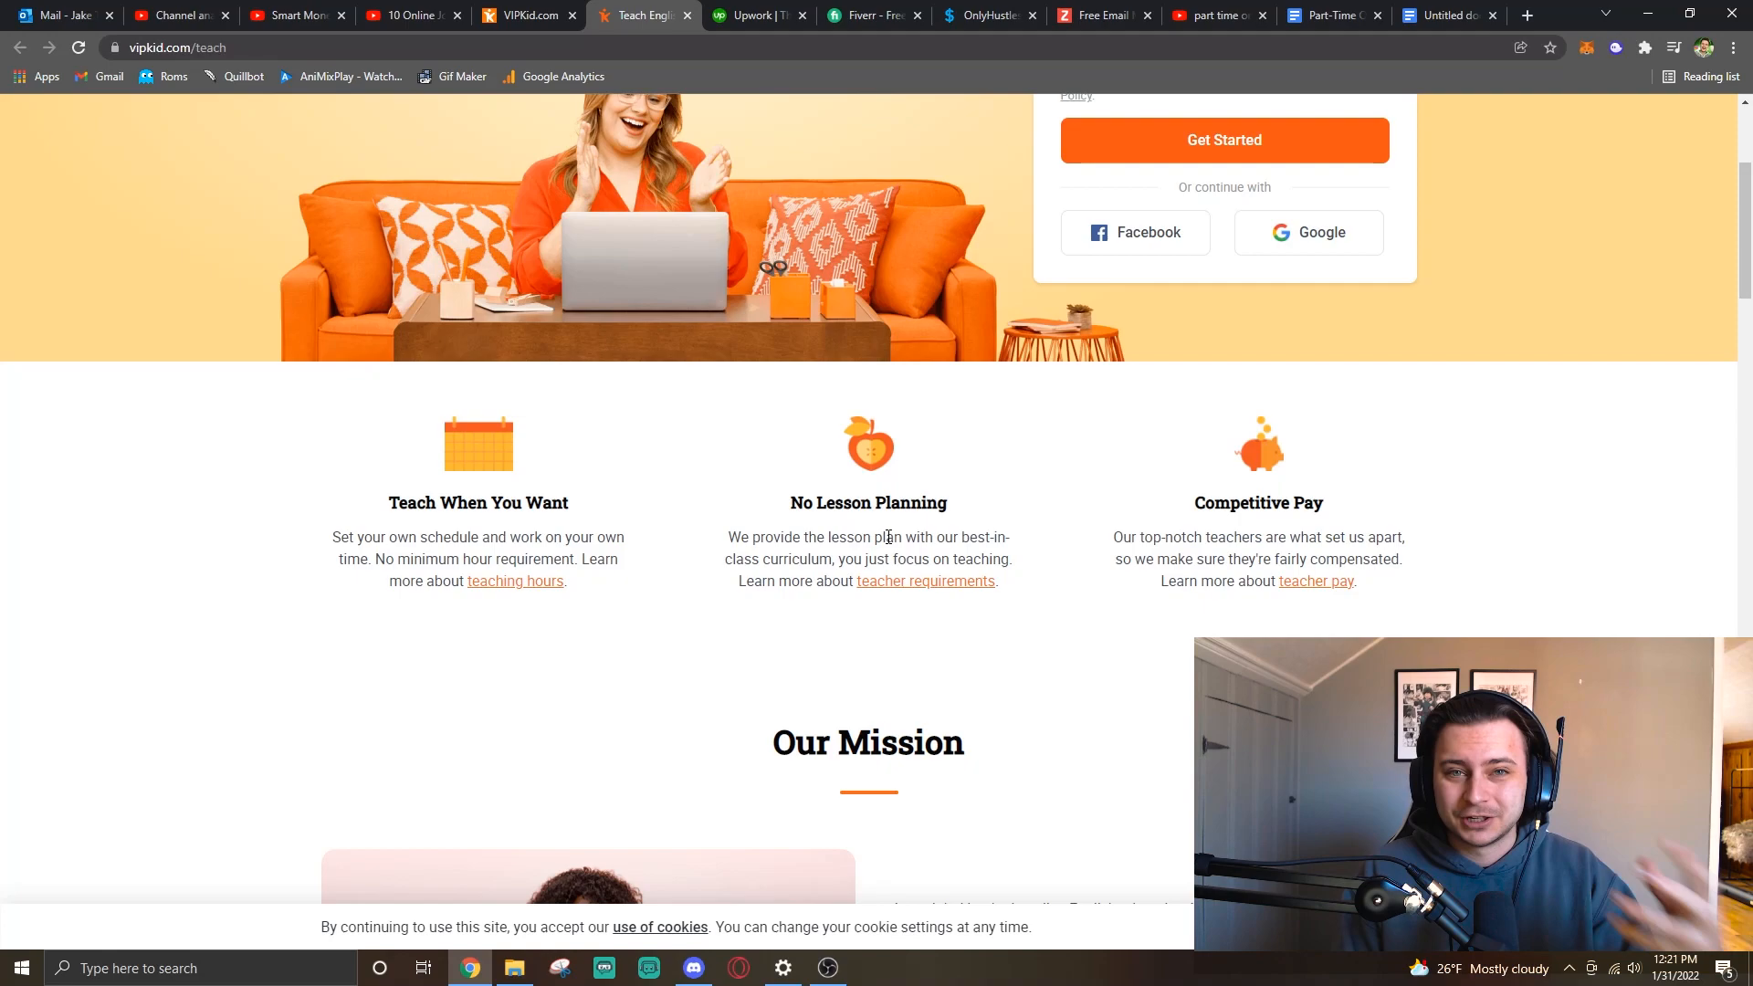
pyautogui.moveTo(1114, 537); pyautogui.dragTo(1152, 536)
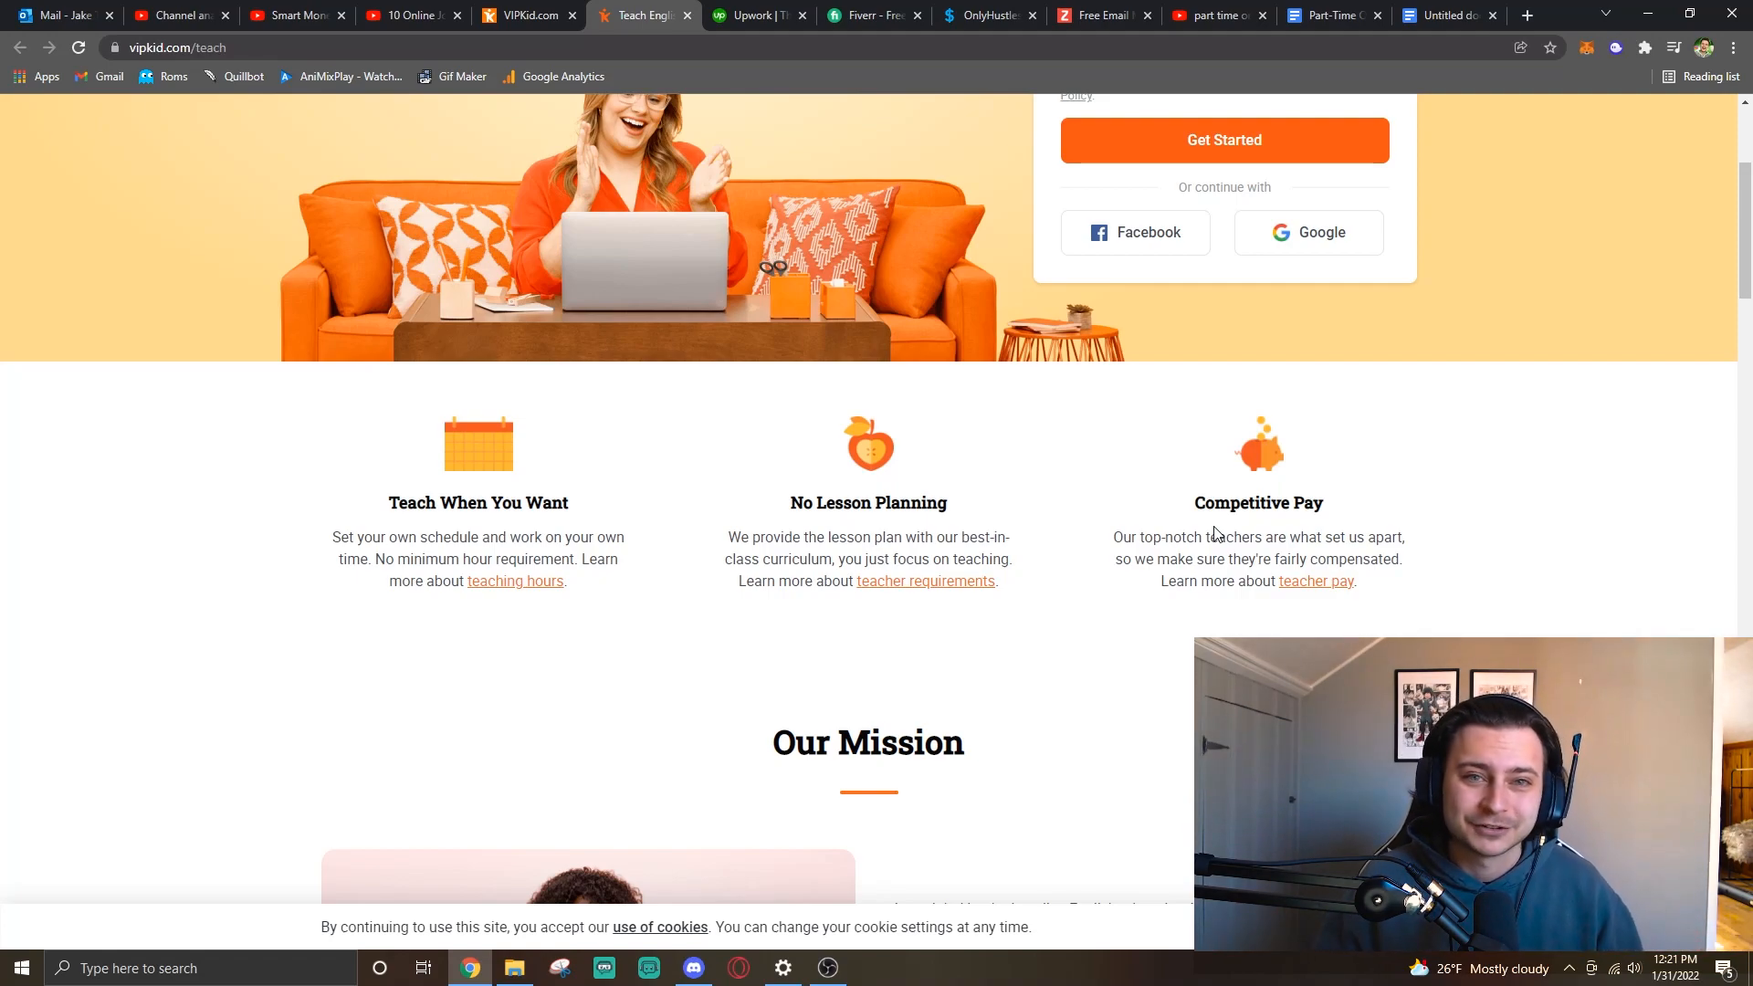
pyautogui.scroll(-3)
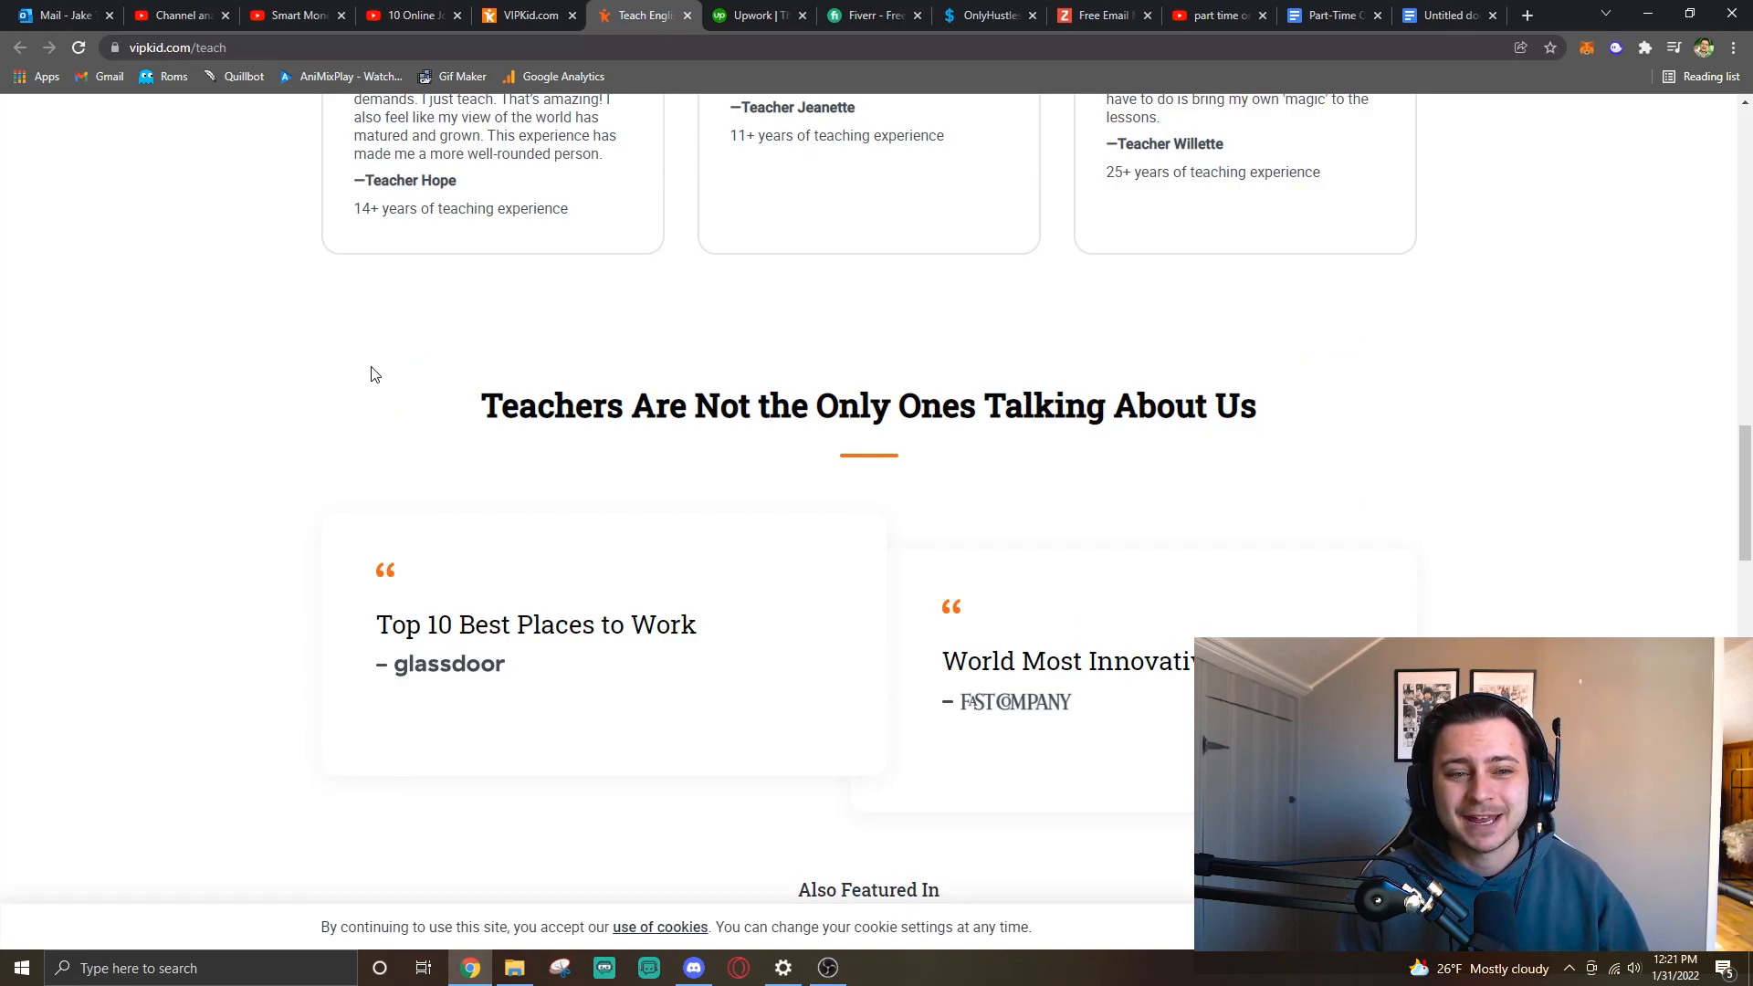
pyautogui.scroll(-3)
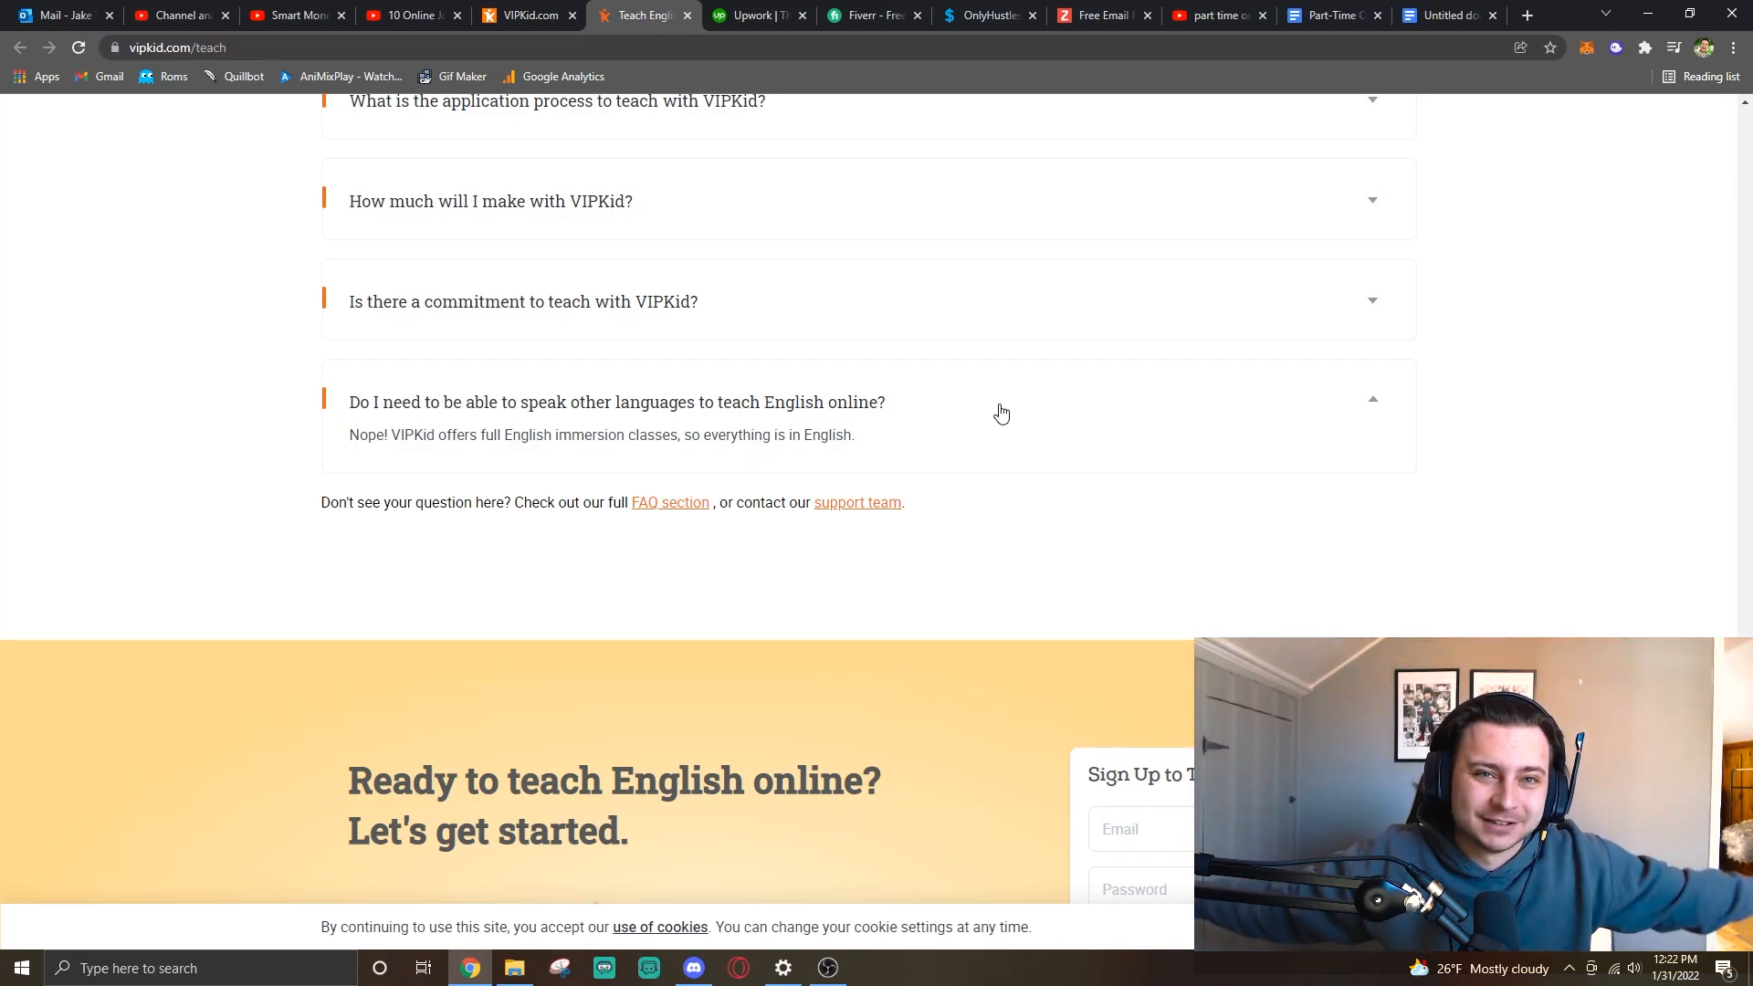
pyautogui.click(754, 14)
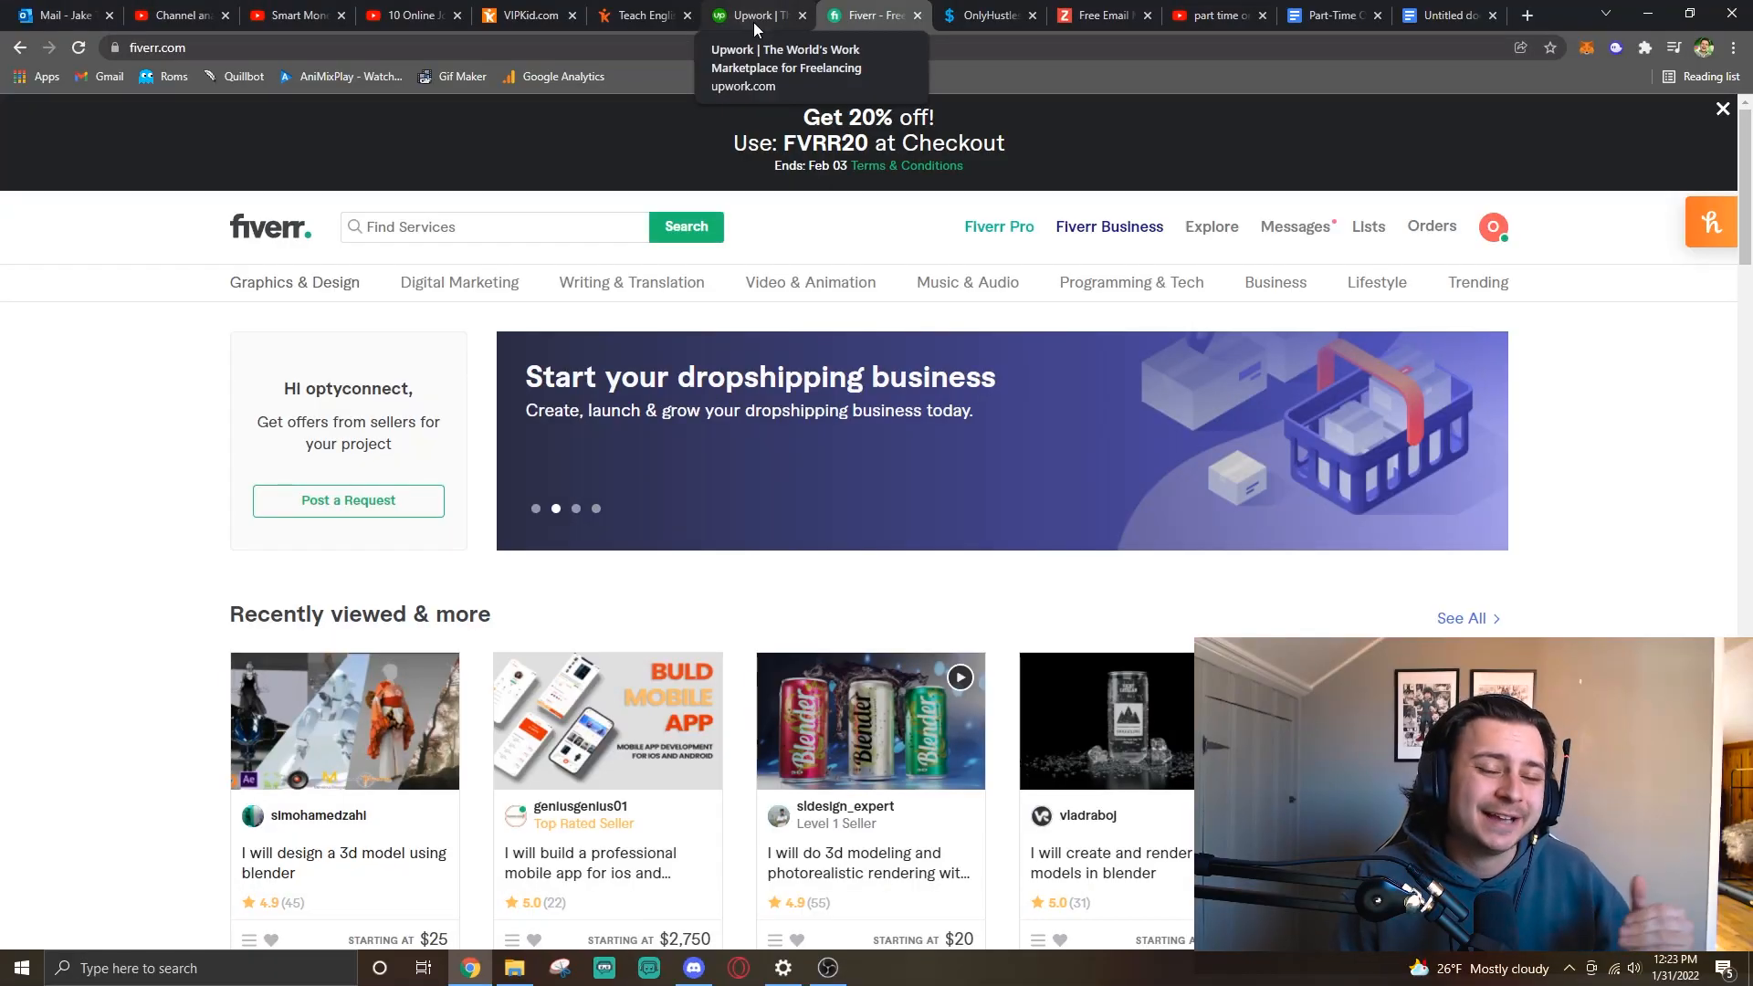
# Glance at the Upwork homepage, then return to the Fiverr homepage.
pyautogui.click(758, 15)
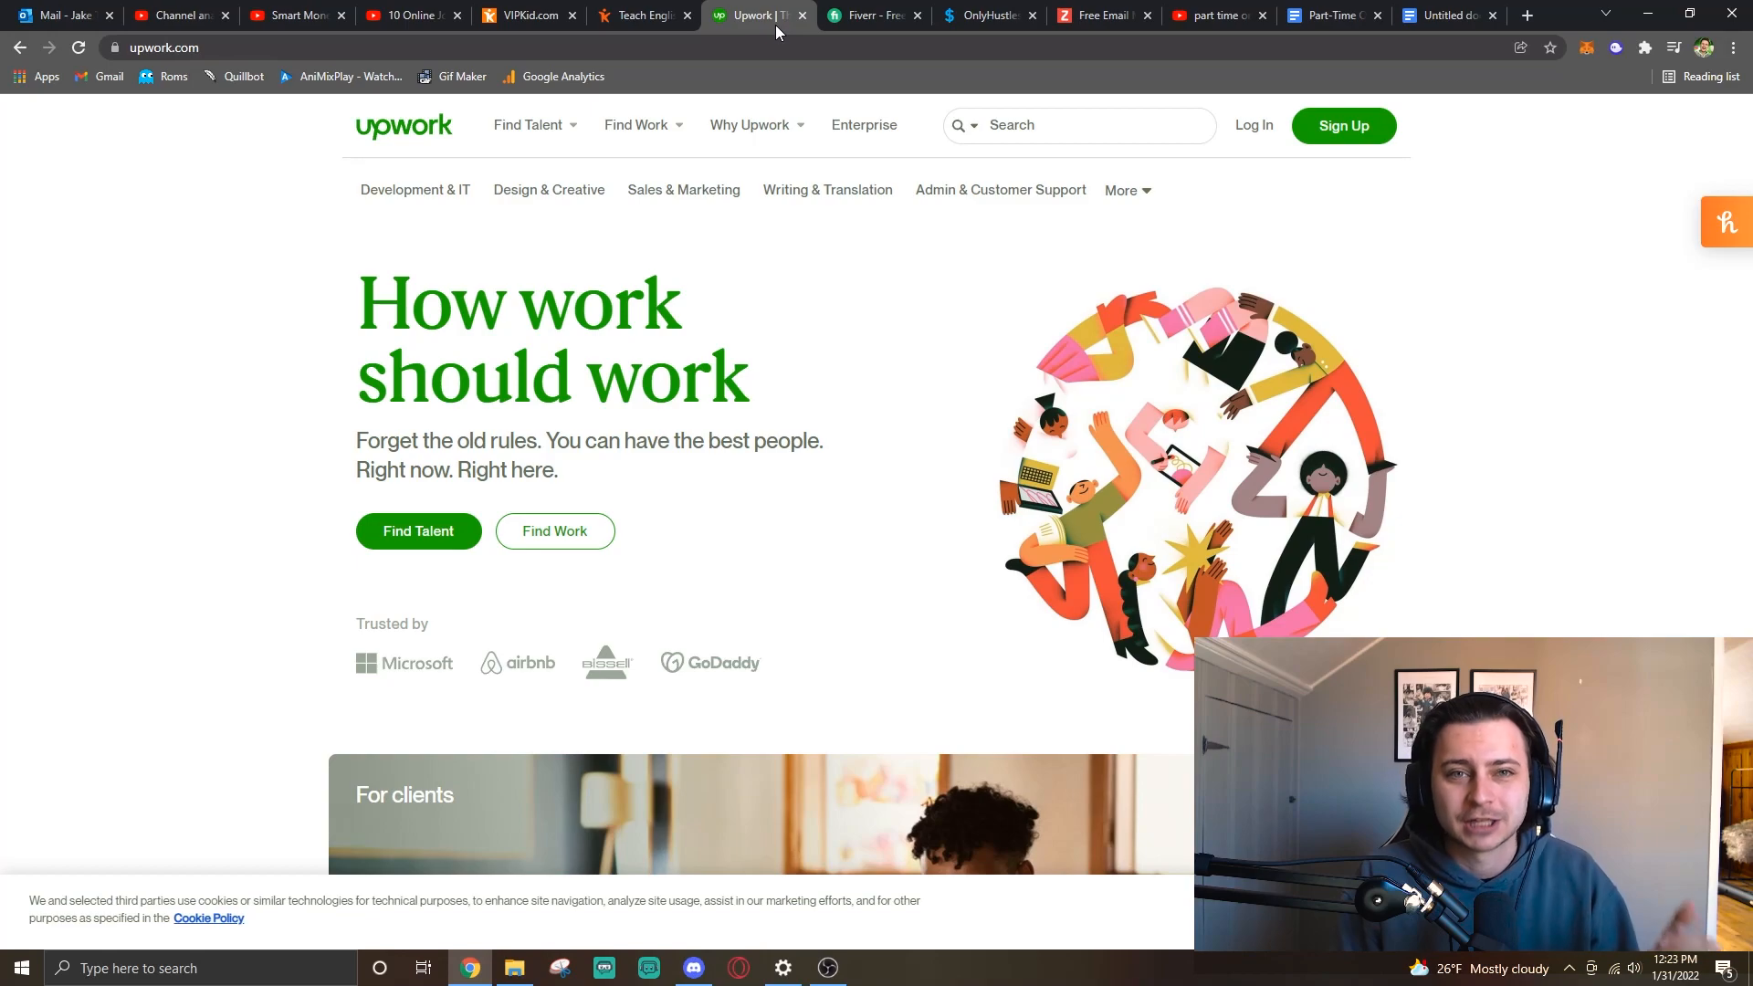
pyautogui.moveTo(886, 342)
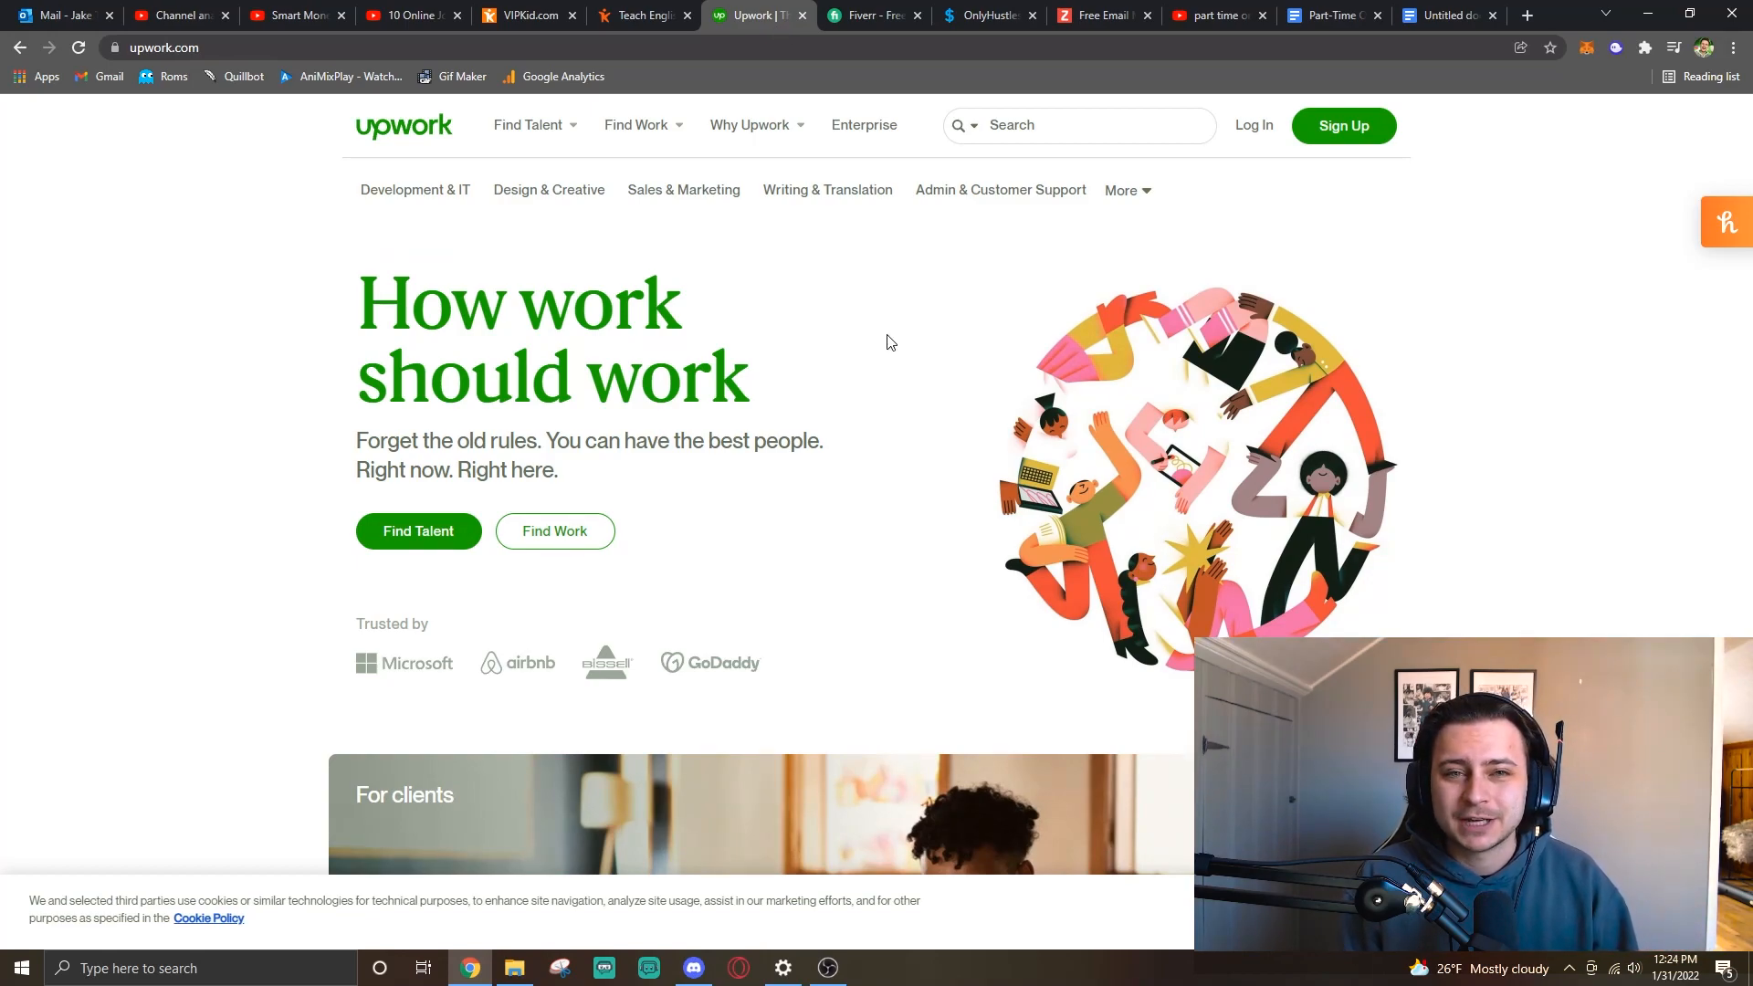
pyautogui.click(873, 14)
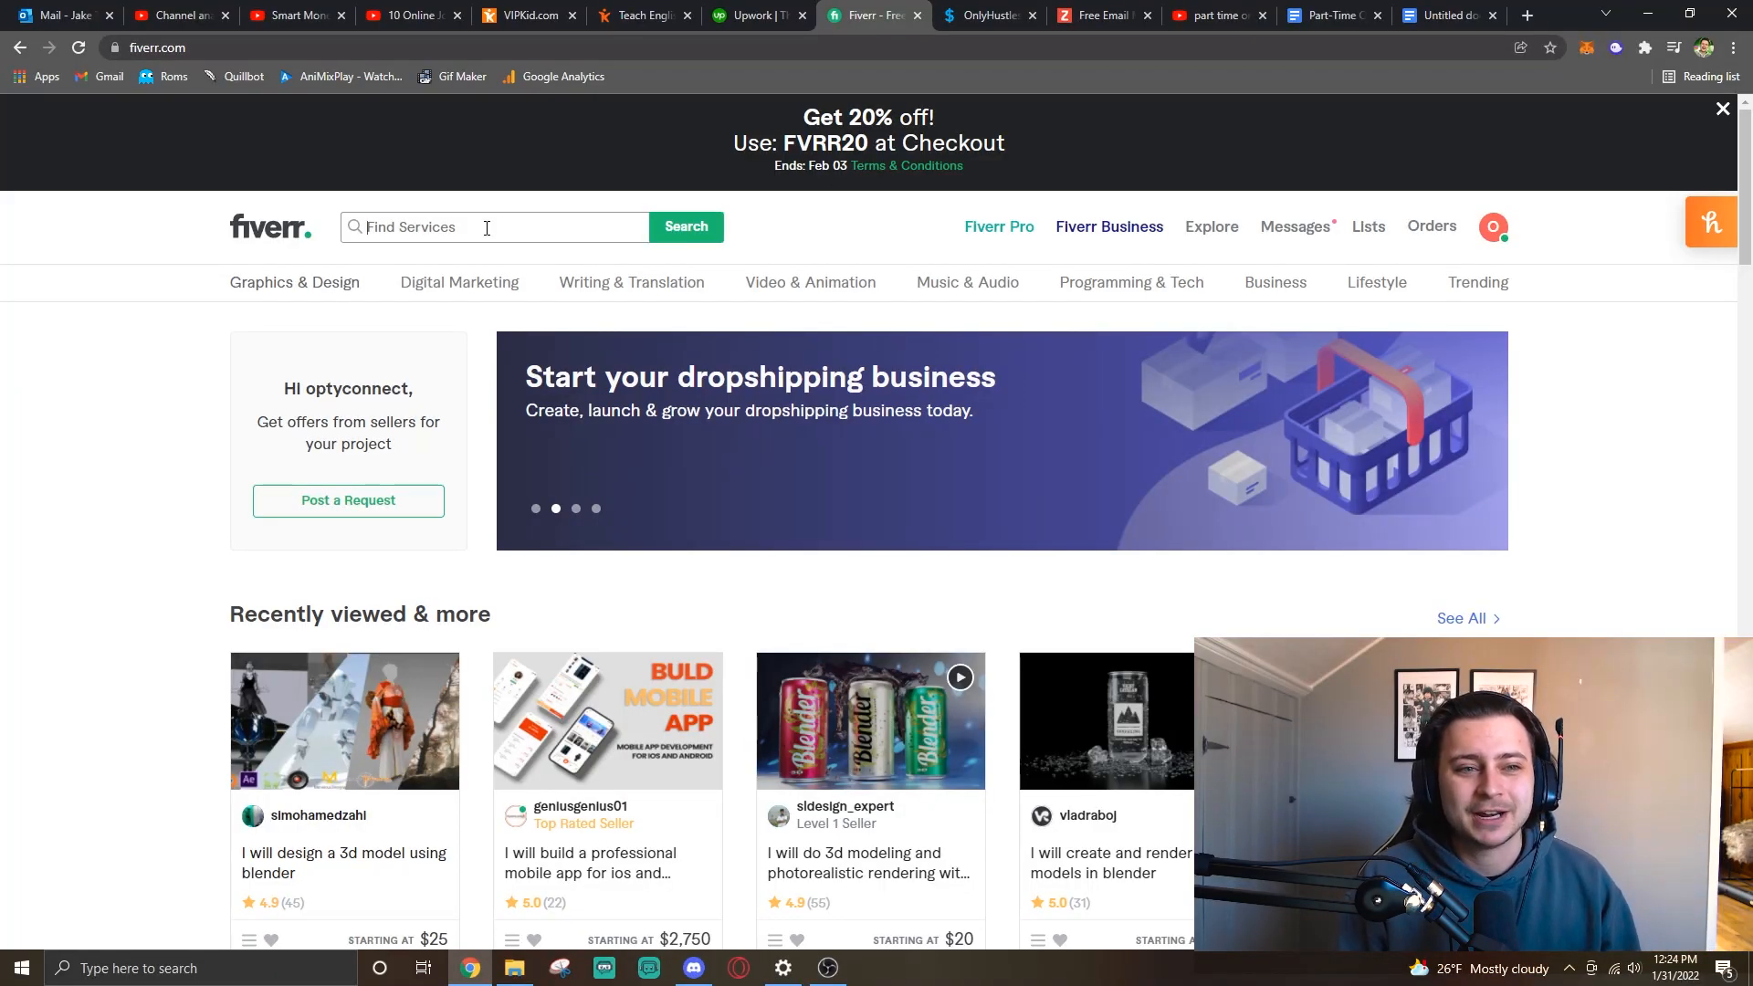
# Search Fiverr for 'social media marketing' services, returning 39,315 listings.
pyautogui.click(491, 227)
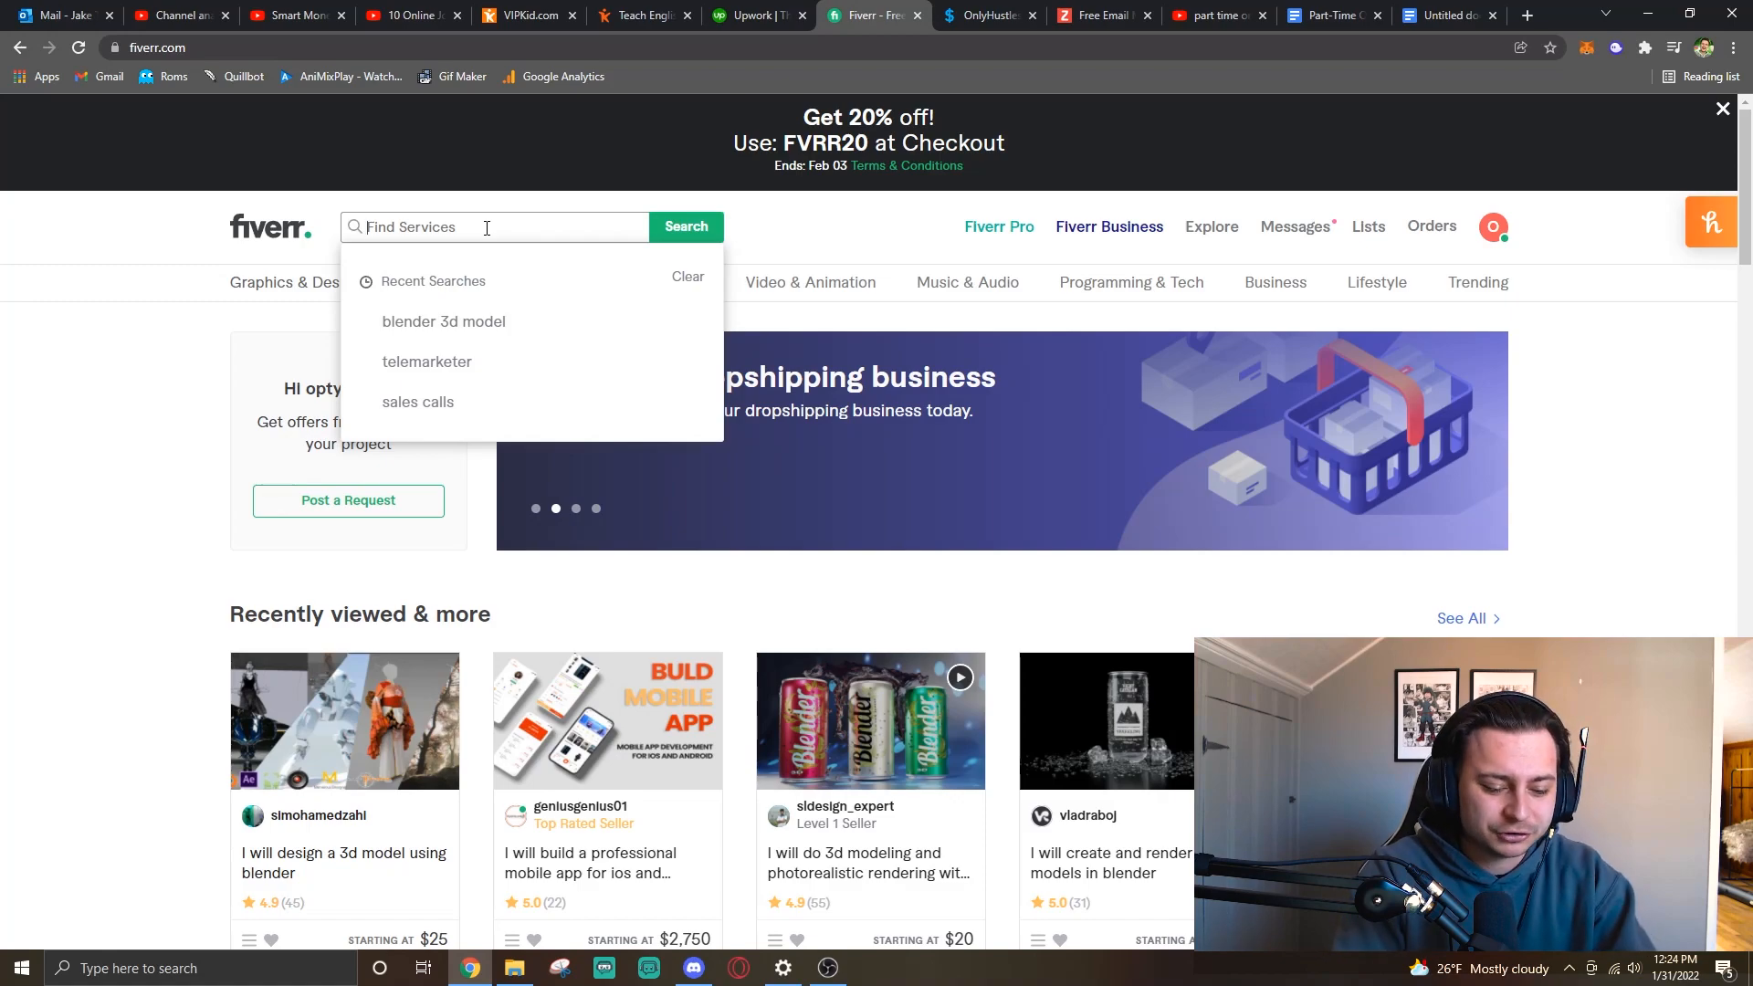
pyautogui.write('social media mark')
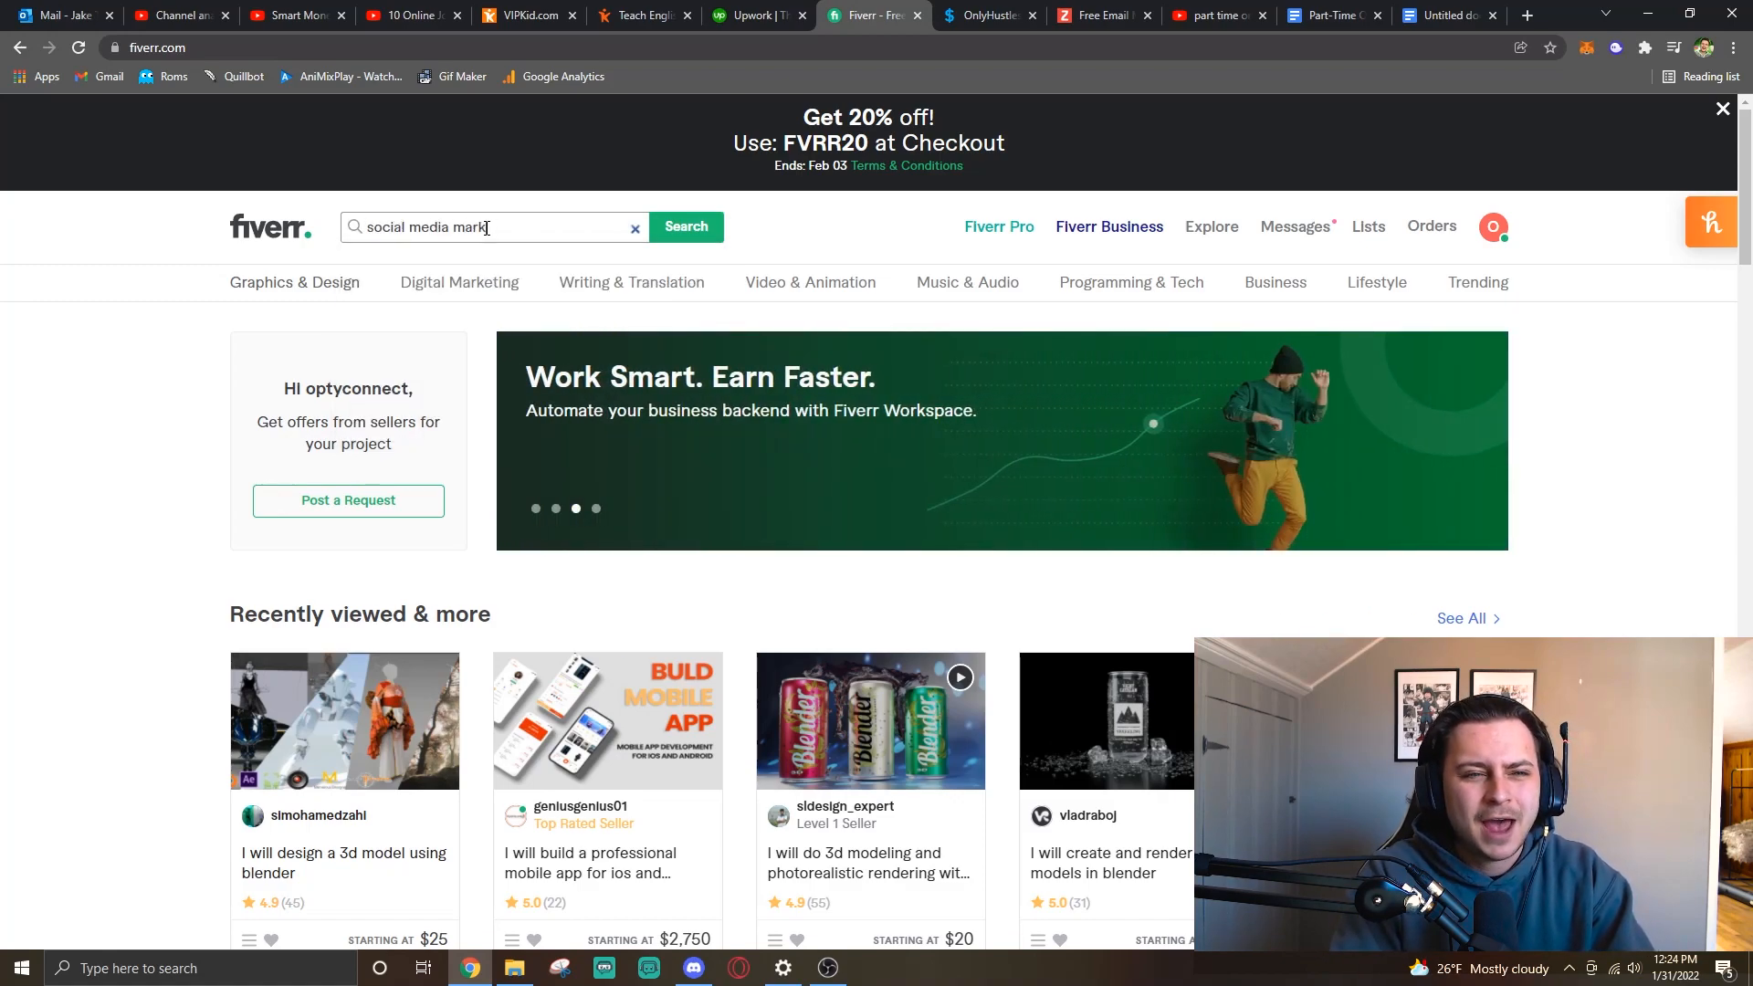
pyautogui.click(684, 226)
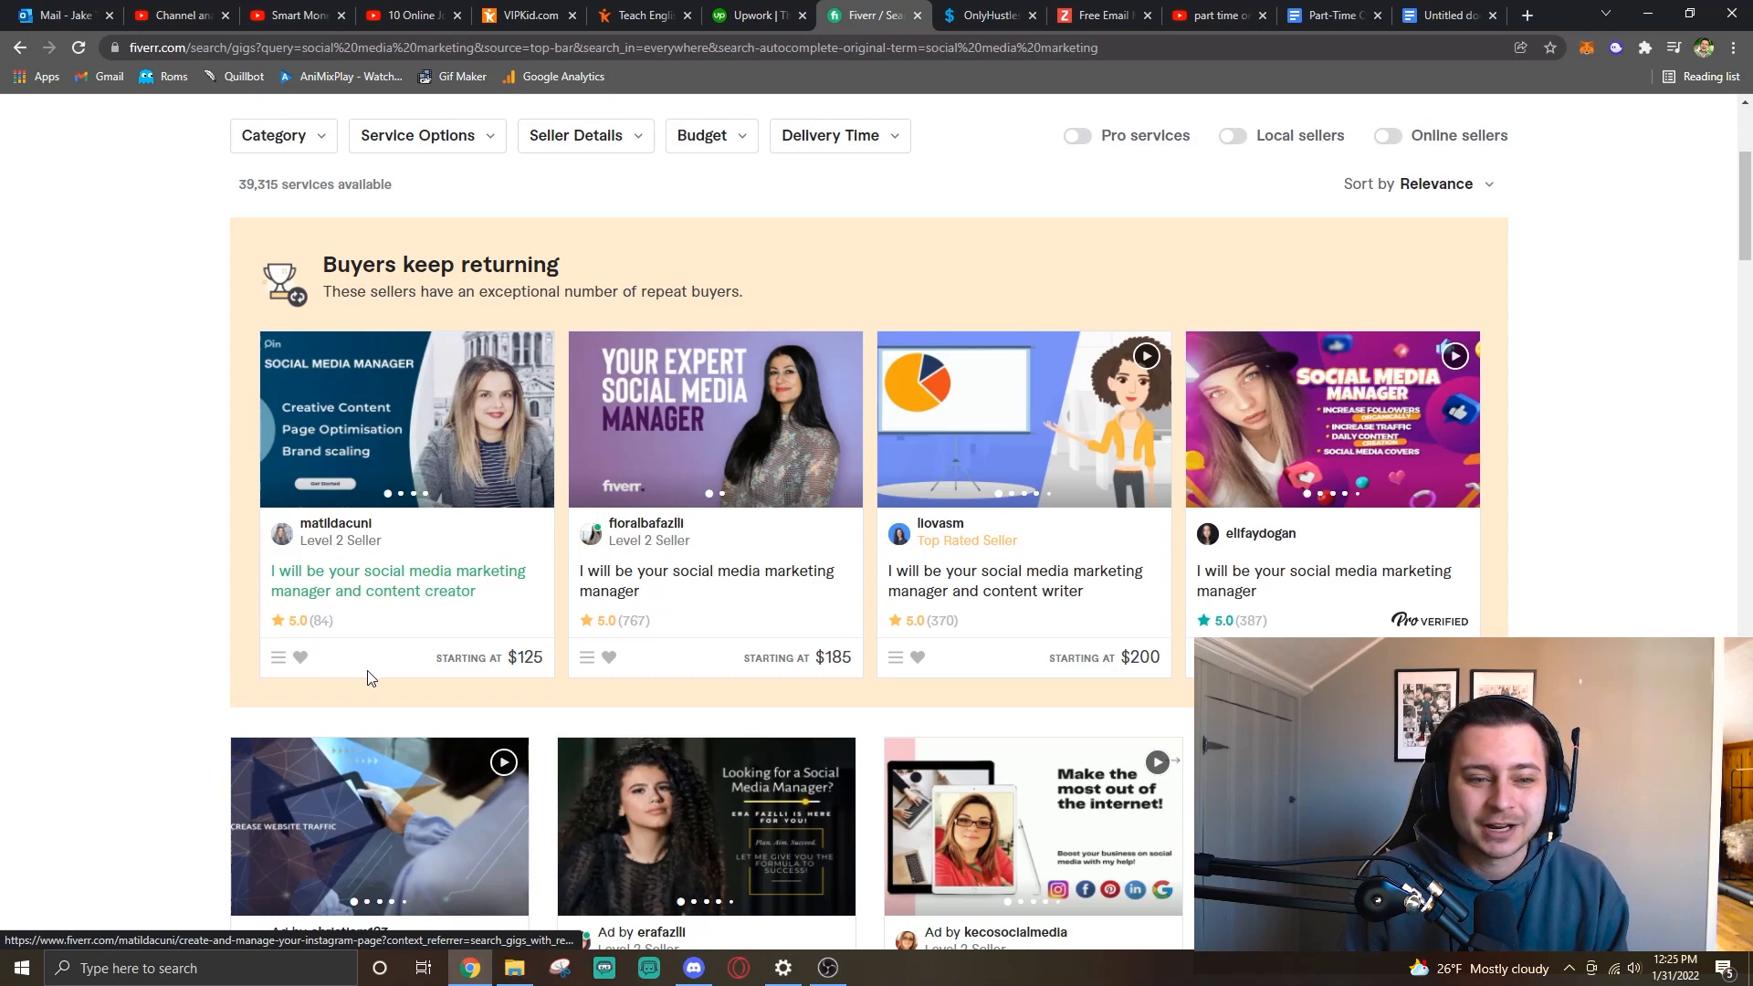
pyautogui.moveTo(392, 493)
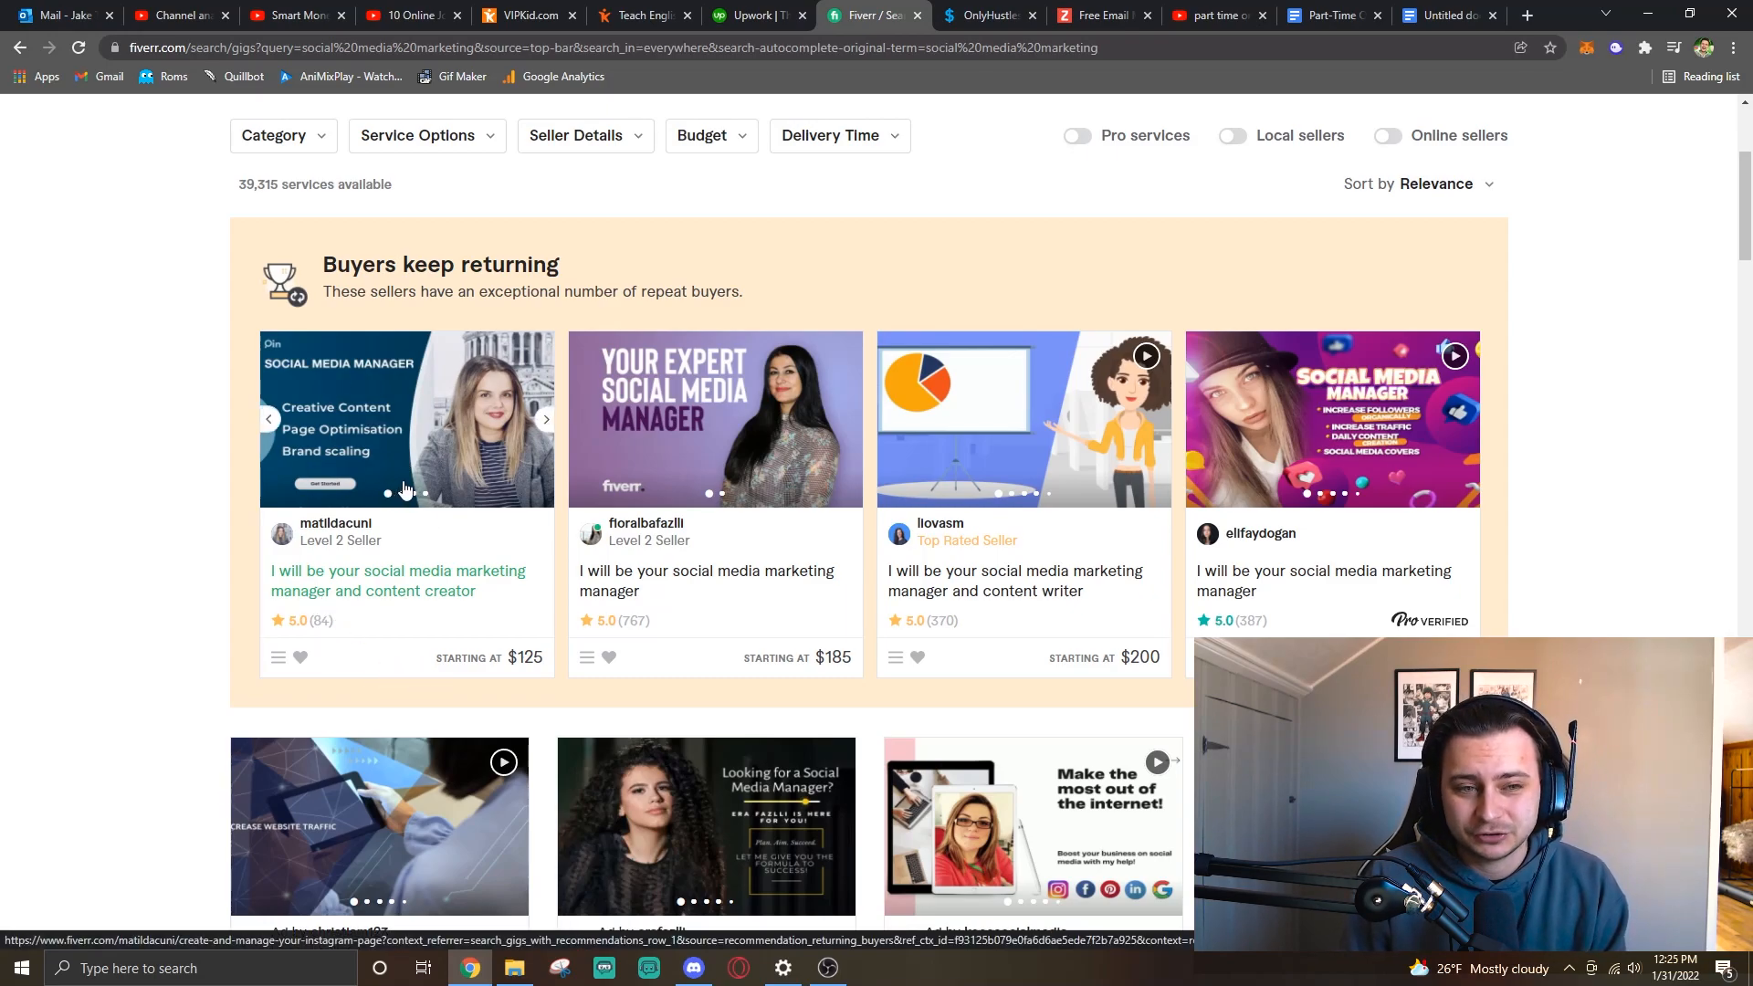
pyautogui.moveTo(497, 670)
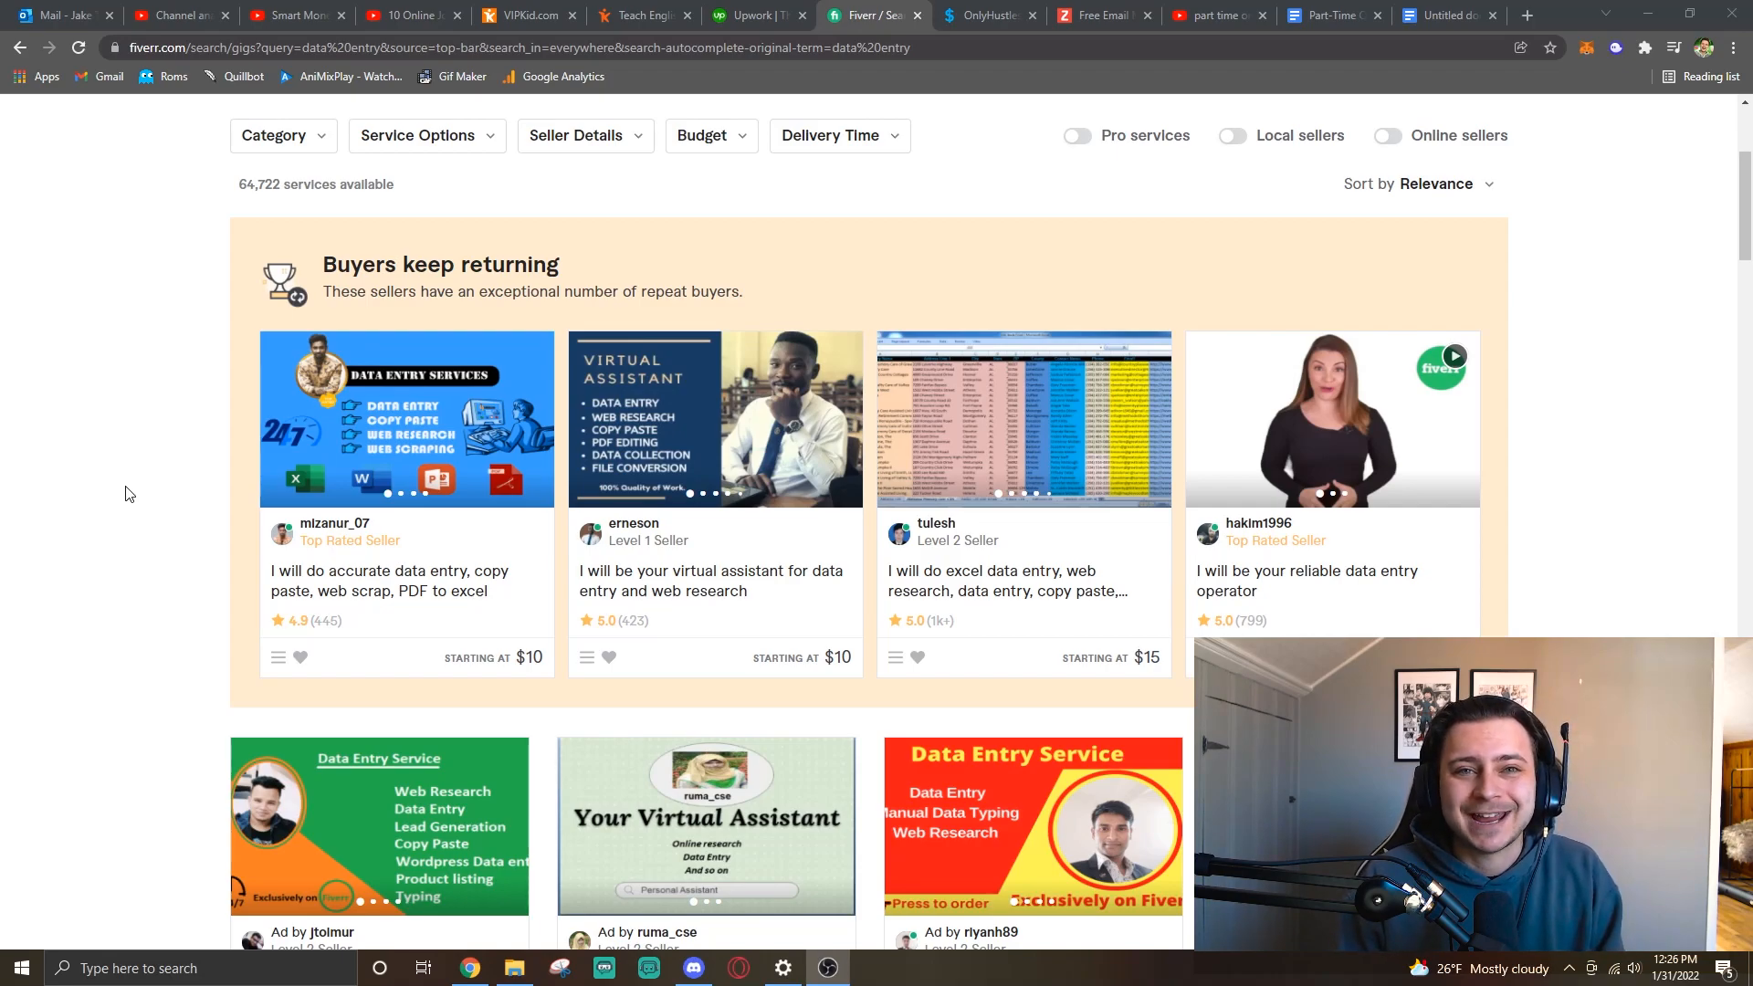
pyautogui.moveTo(98, 502)
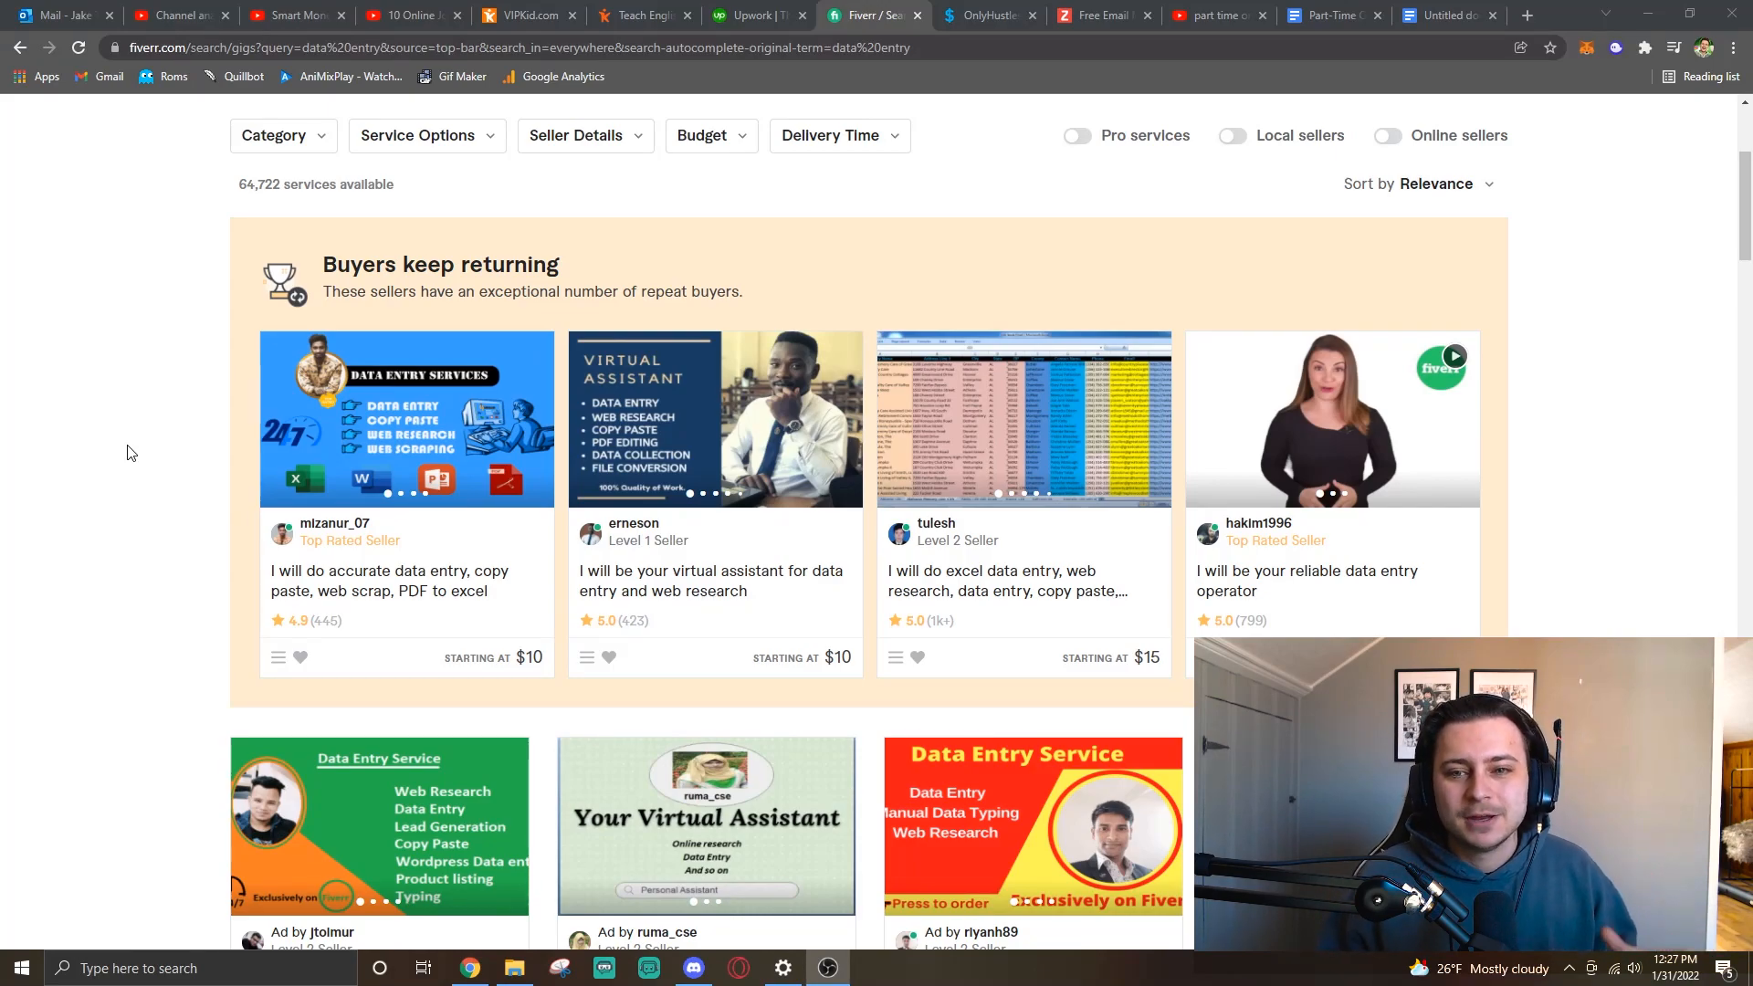
# Look through the Fiverr data entry gig results, 64,722 services listed.
pyautogui.scroll(-3)
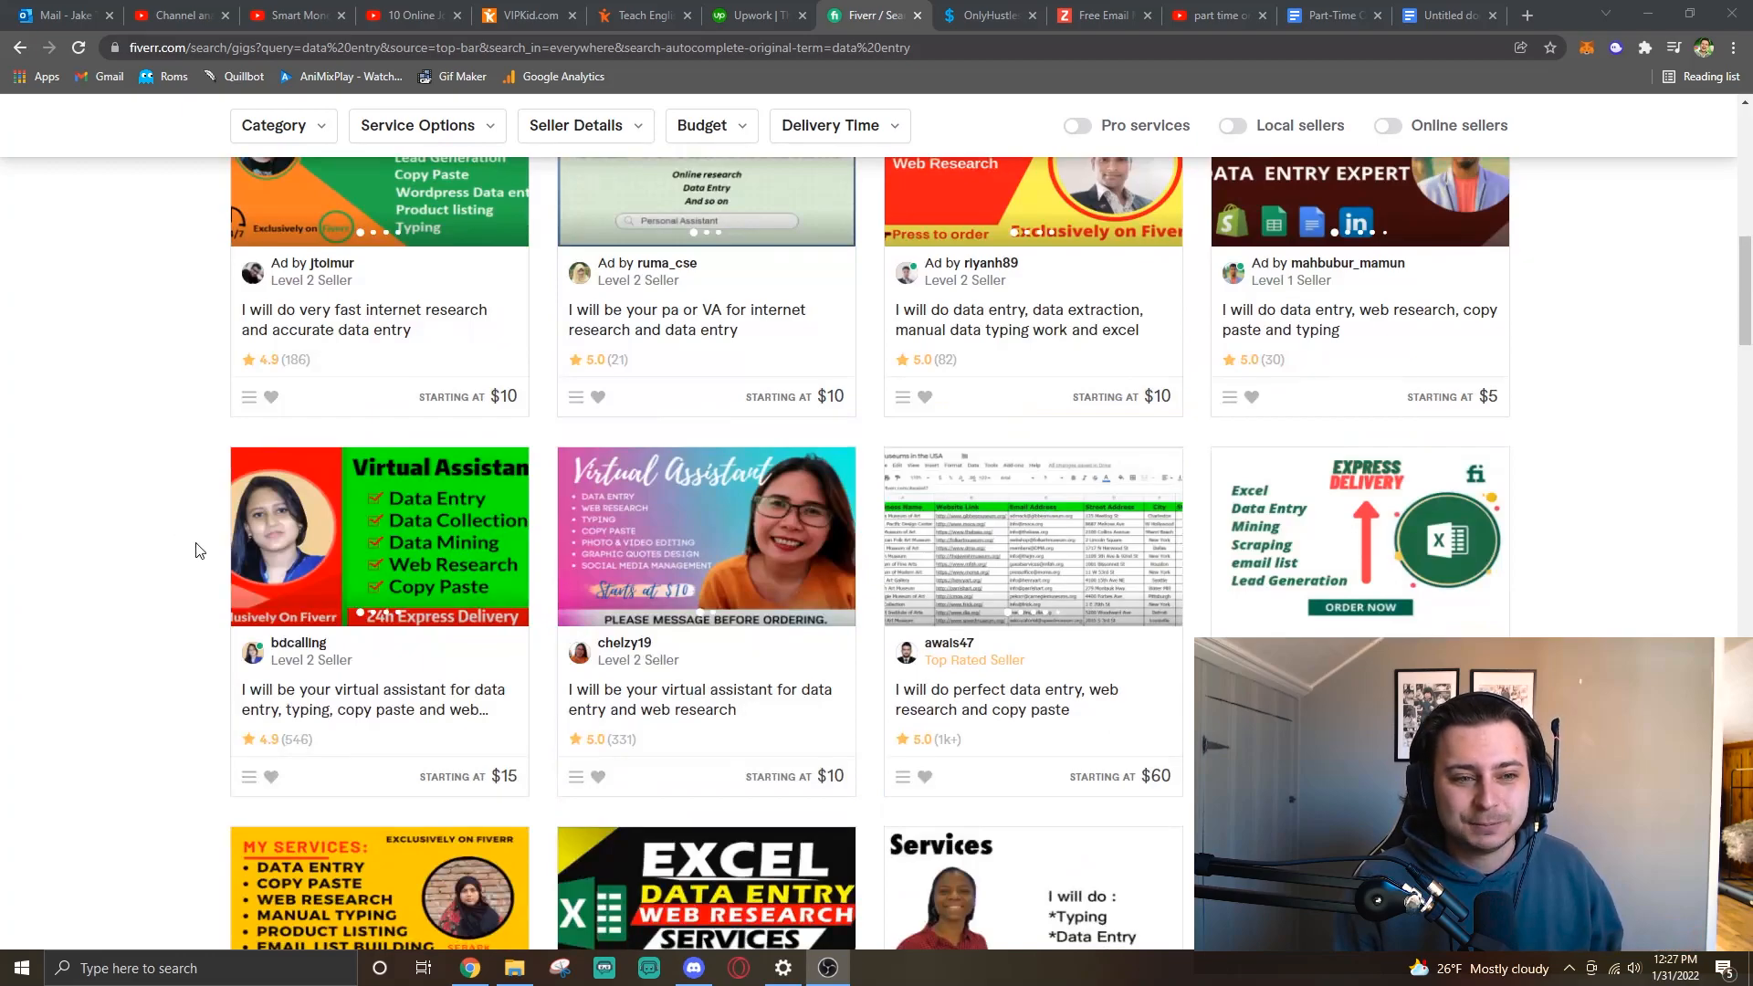
pyautogui.scroll(-3)
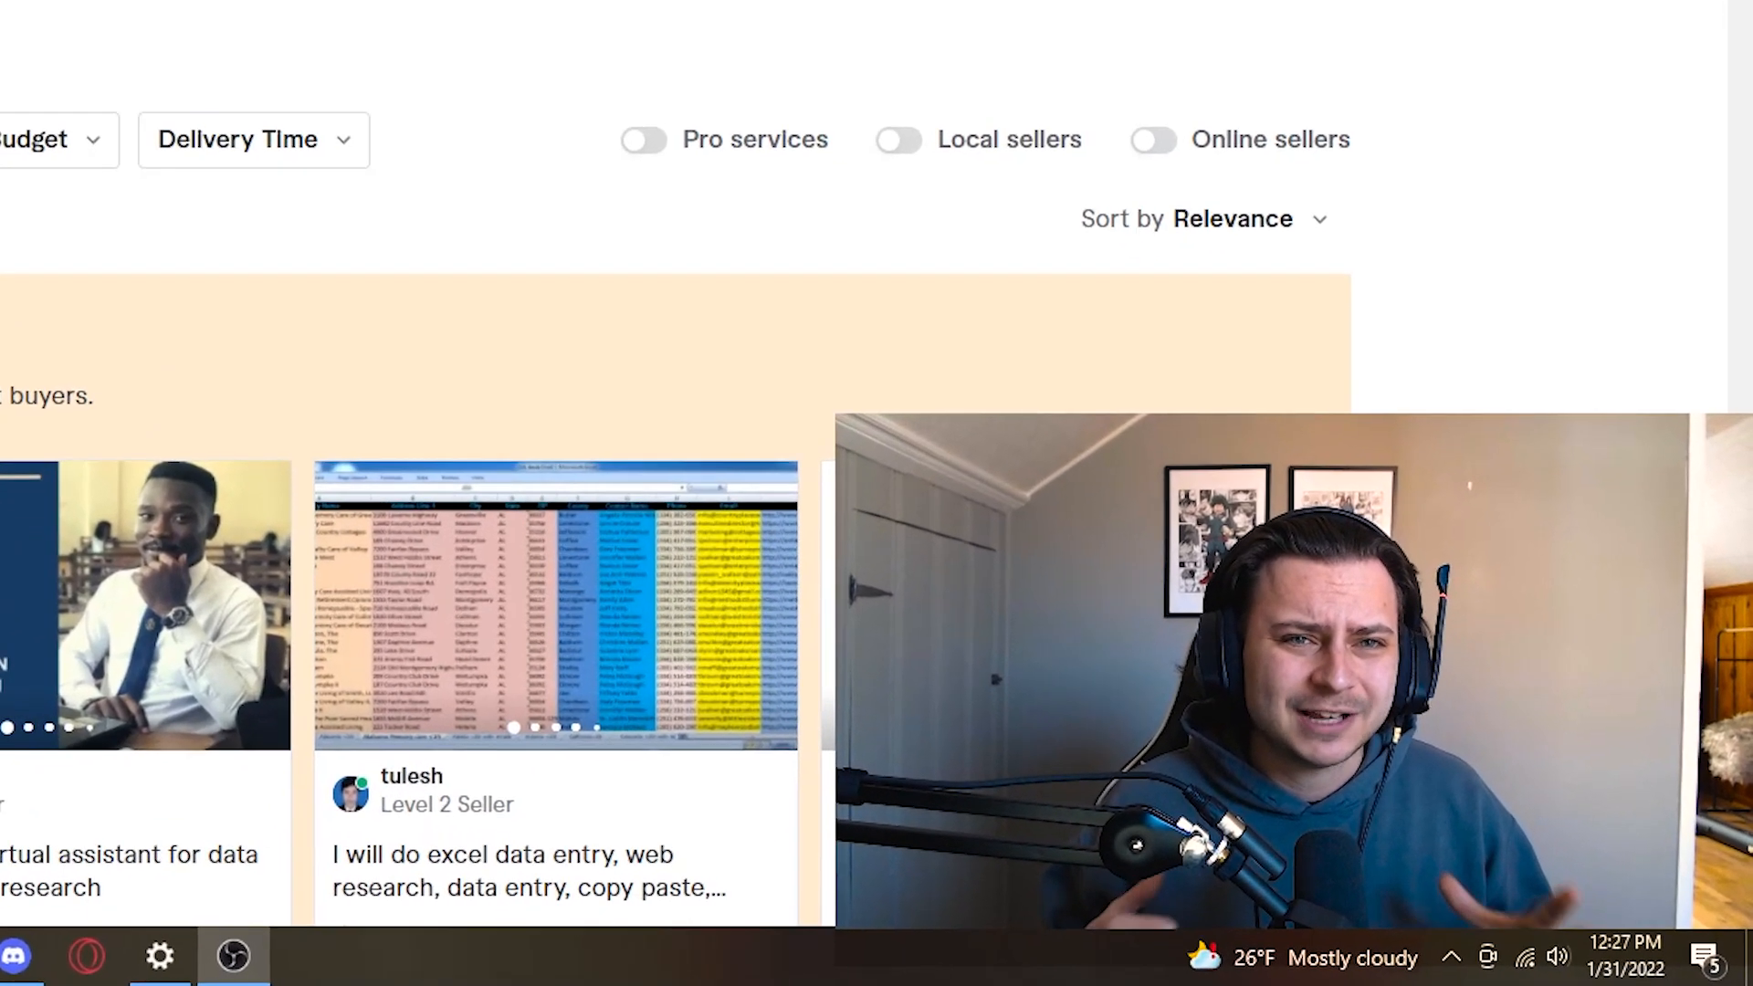
# Look over Fiverr's blog post and article writing gigs, then move to the Ahrefs homepage.
pyautogui.scroll(-3)
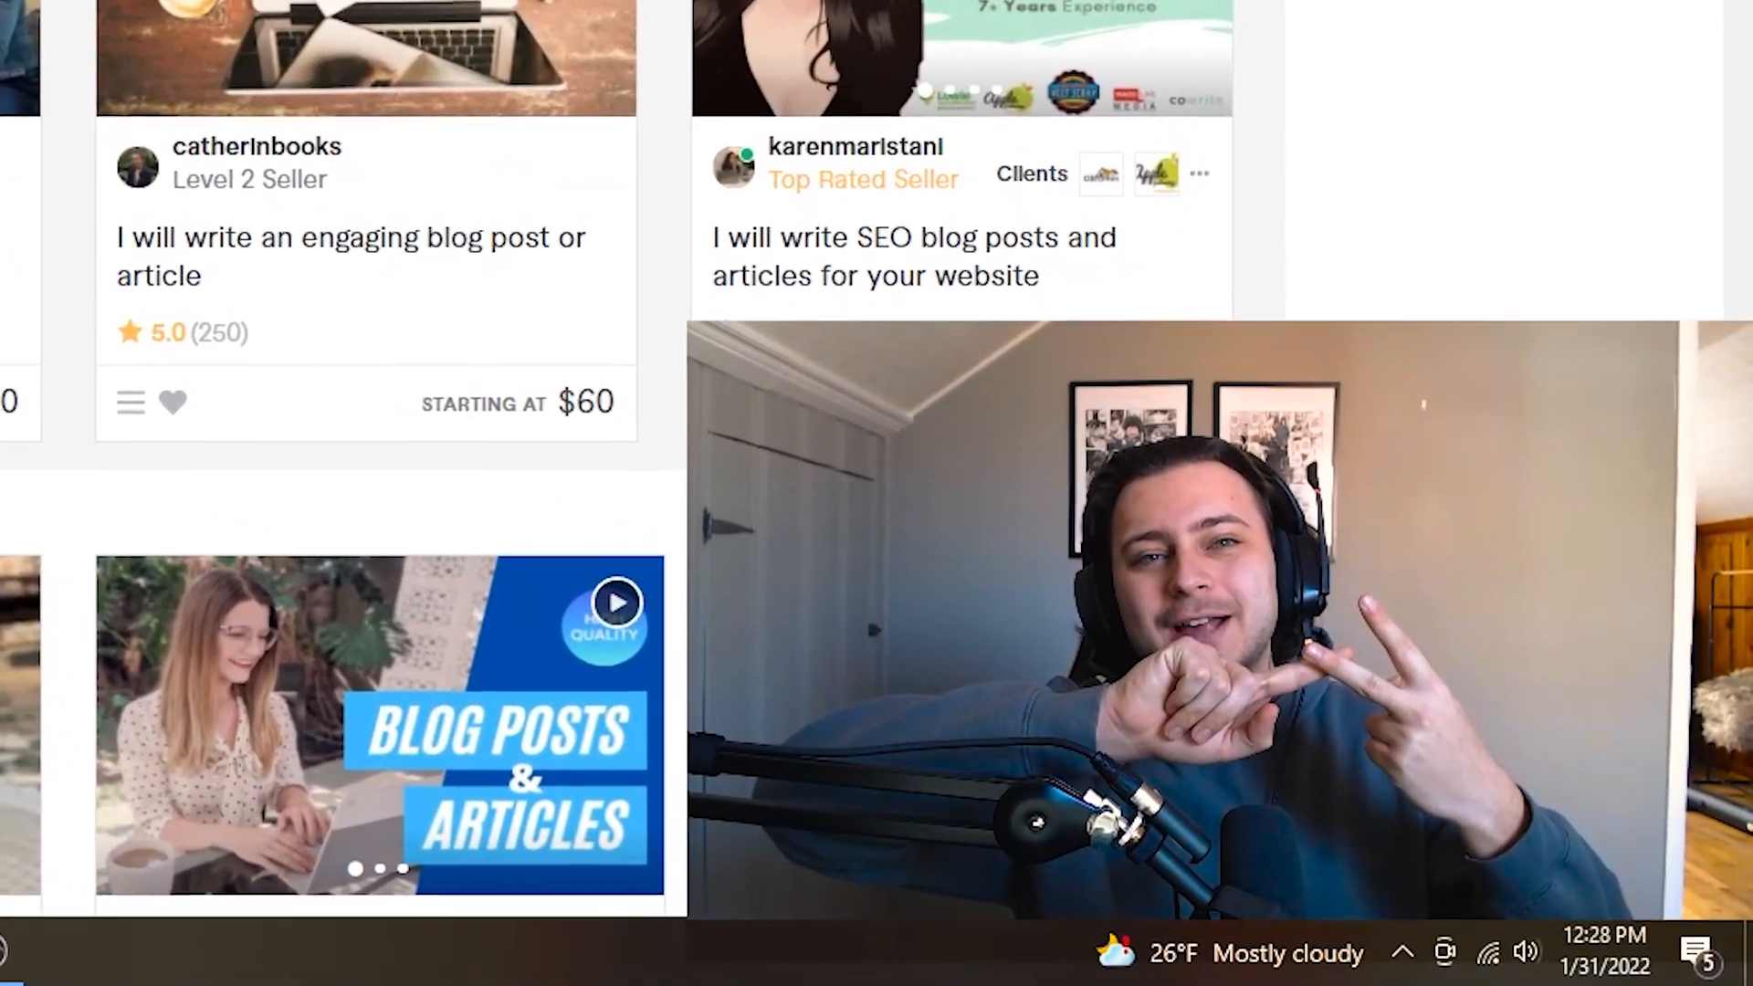
pyautogui.scroll(-3)
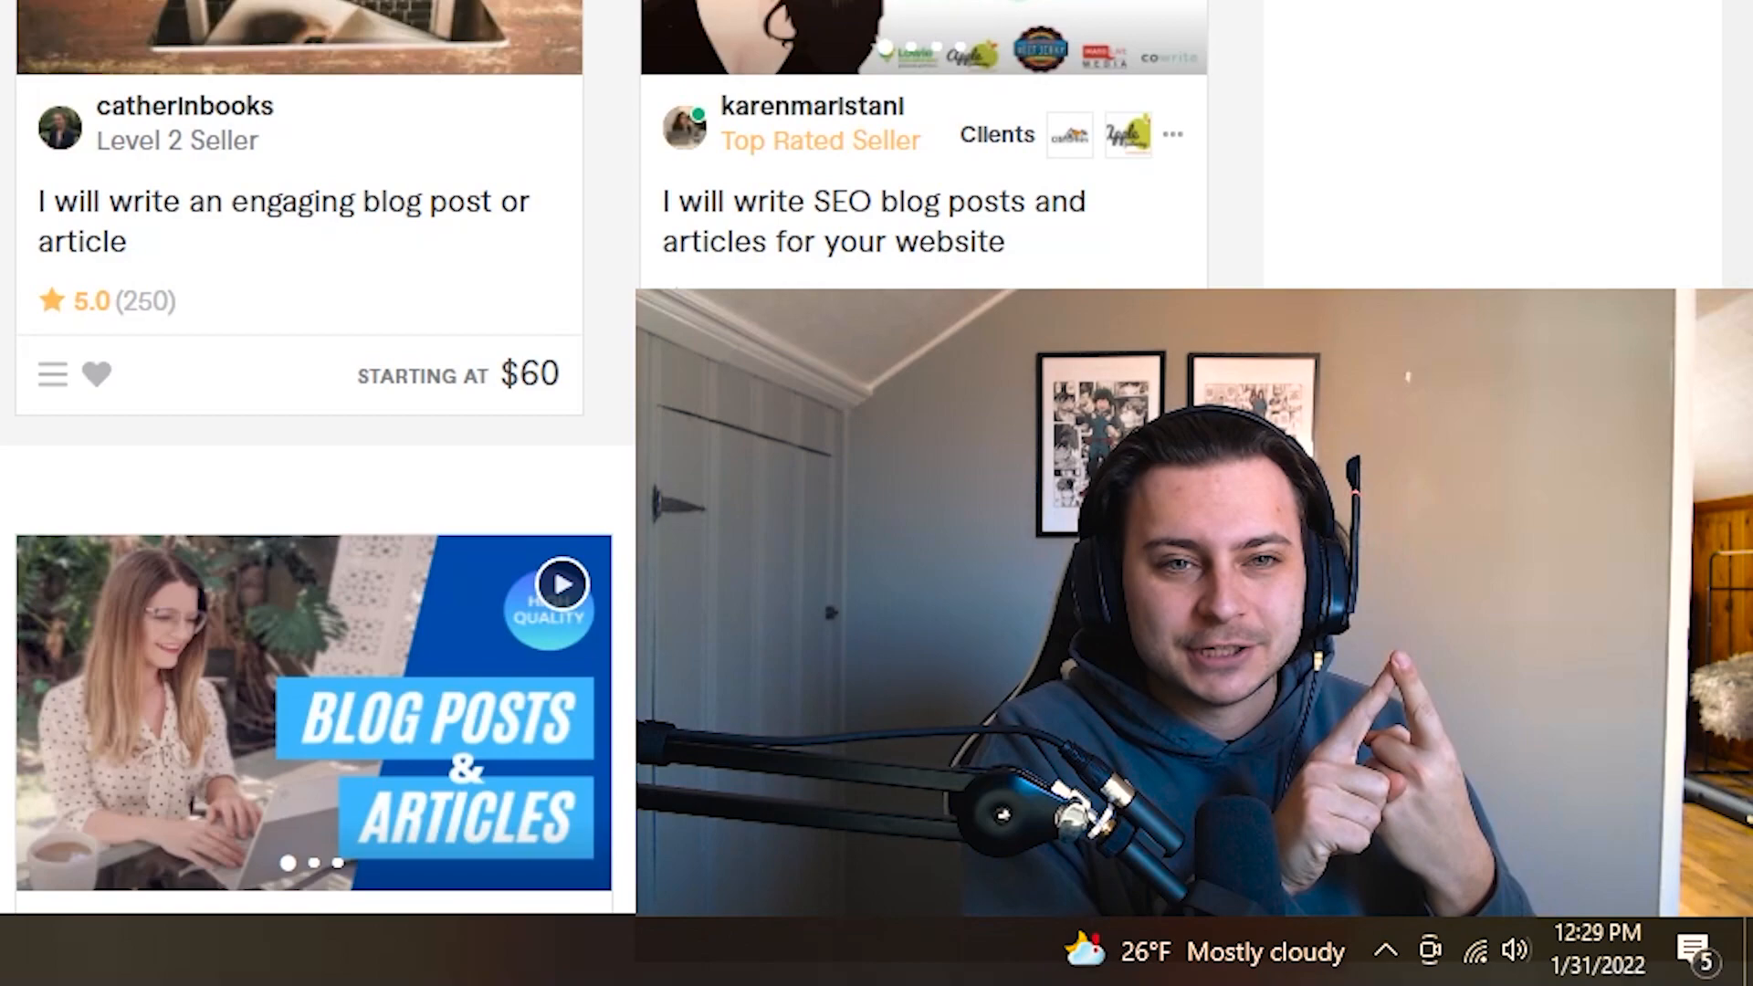
pyautogui.click(1448, 14)
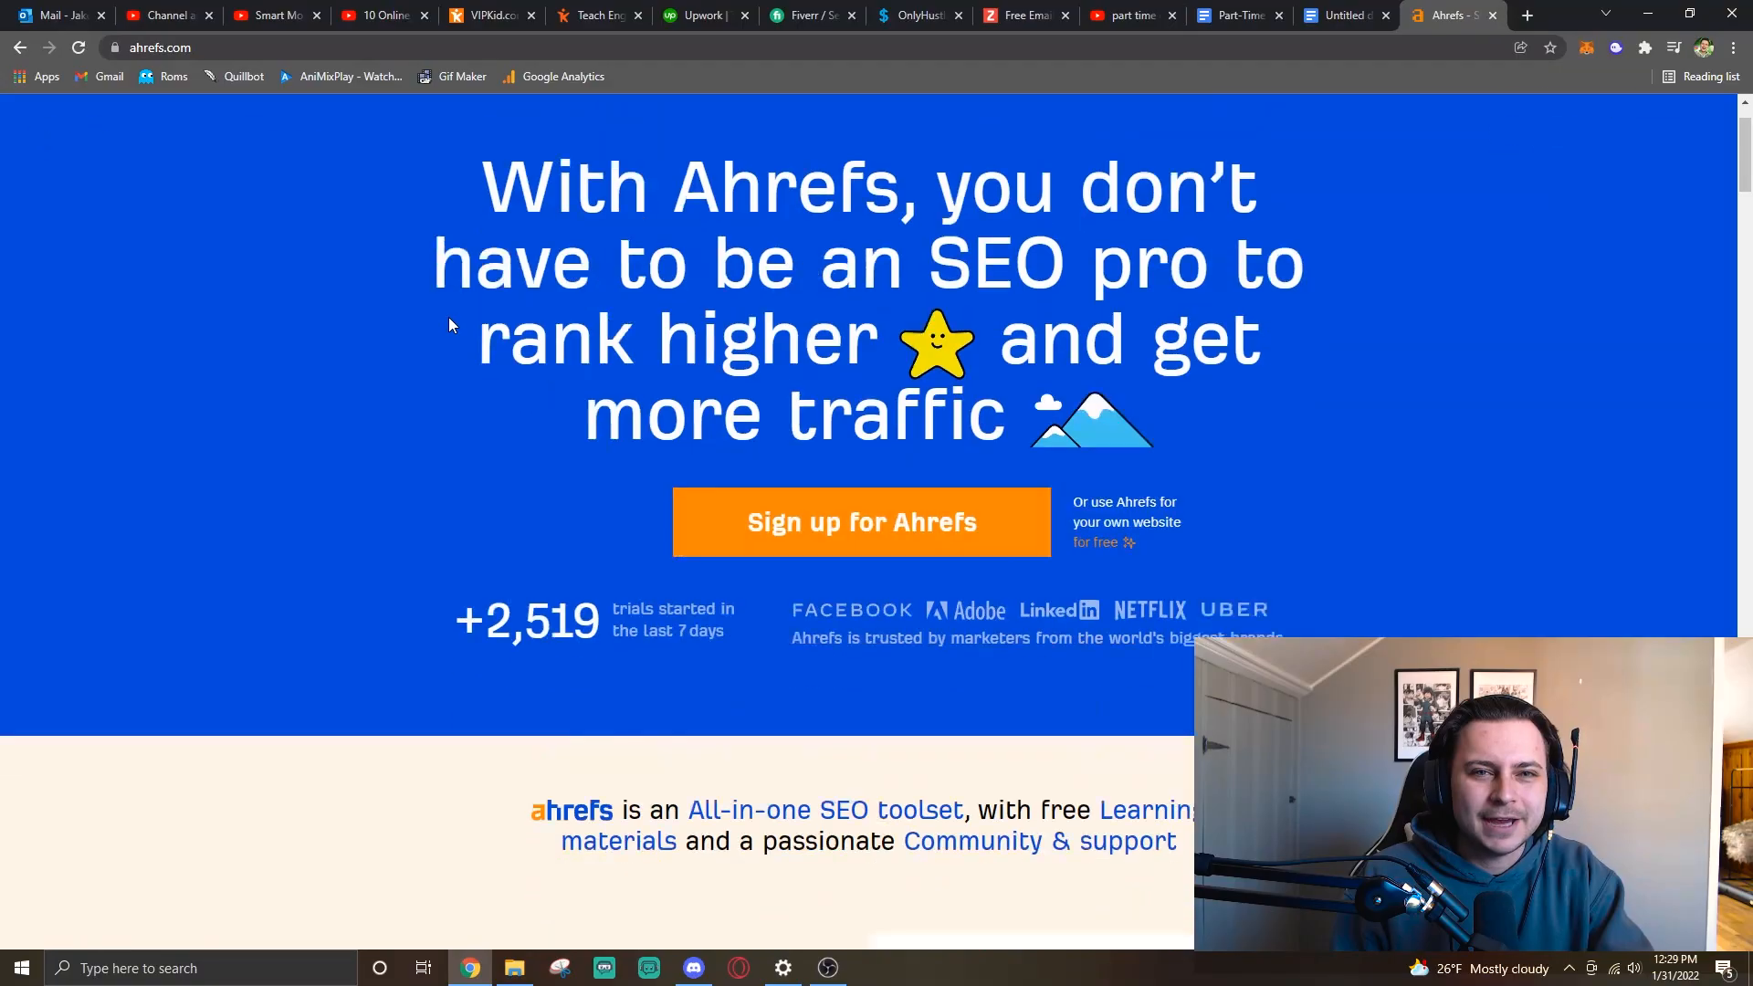
# Browse the Ahrefs SEO toolset features, then switch to the OnlyHustles blog.
pyautogui.scroll(-3)
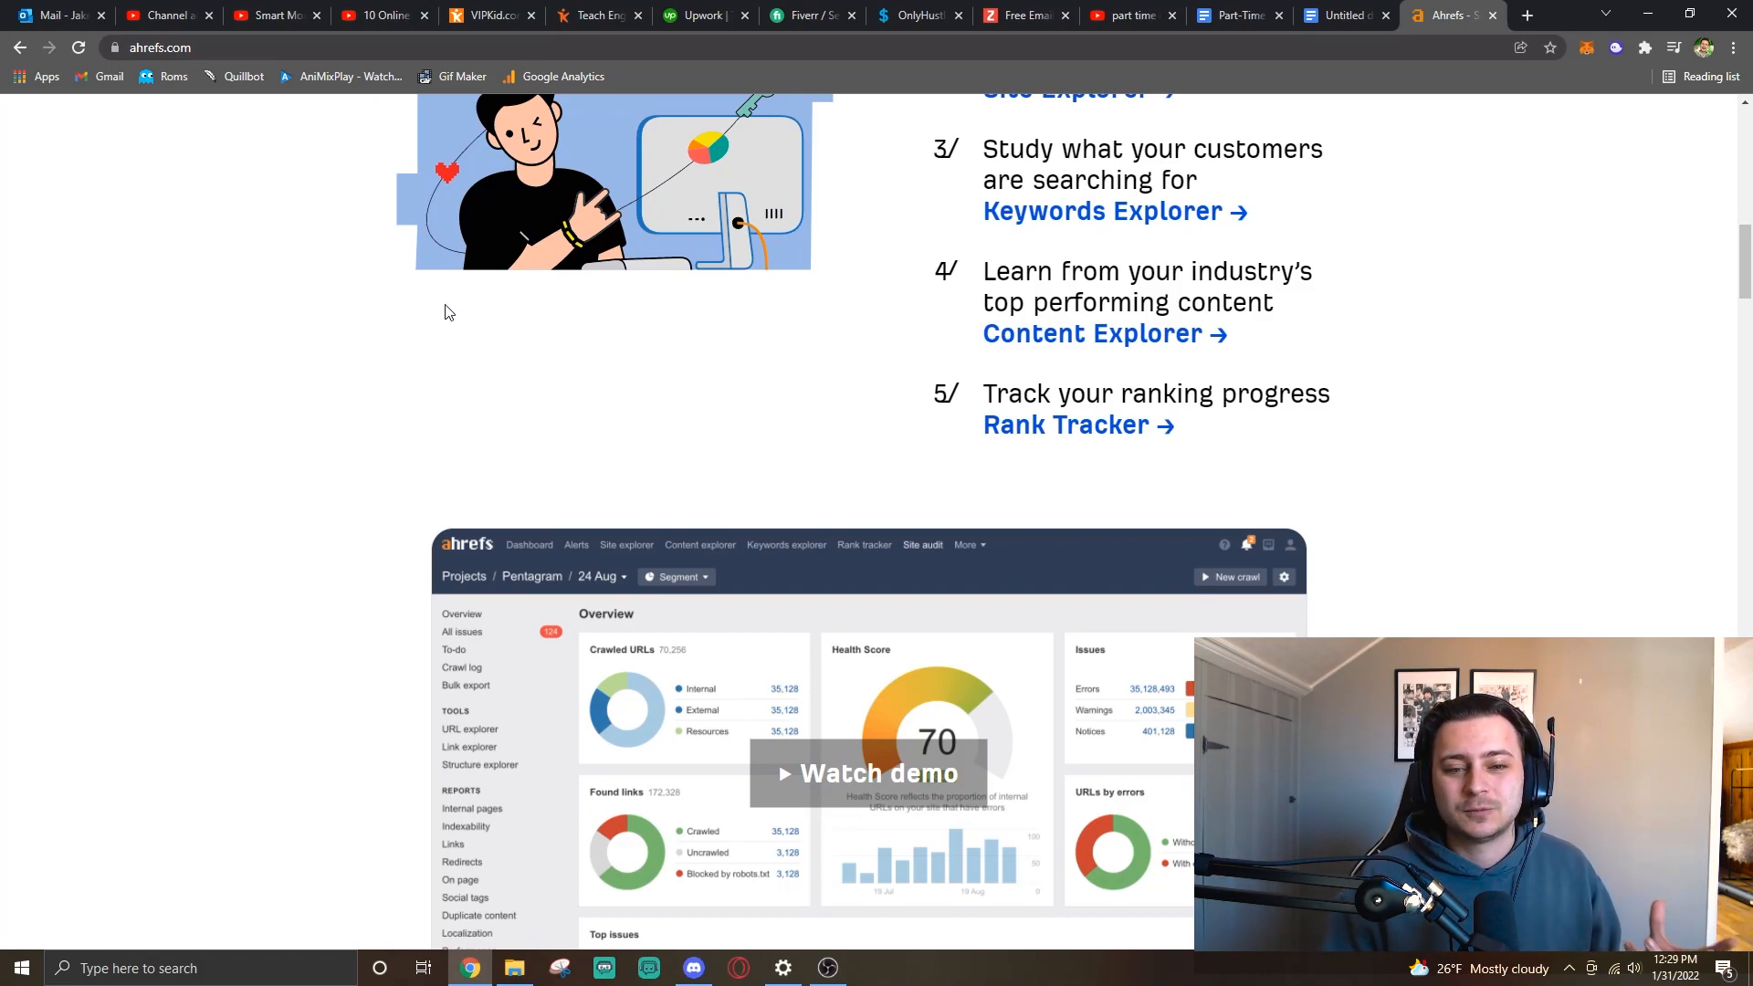
pyautogui.scroll(-3)
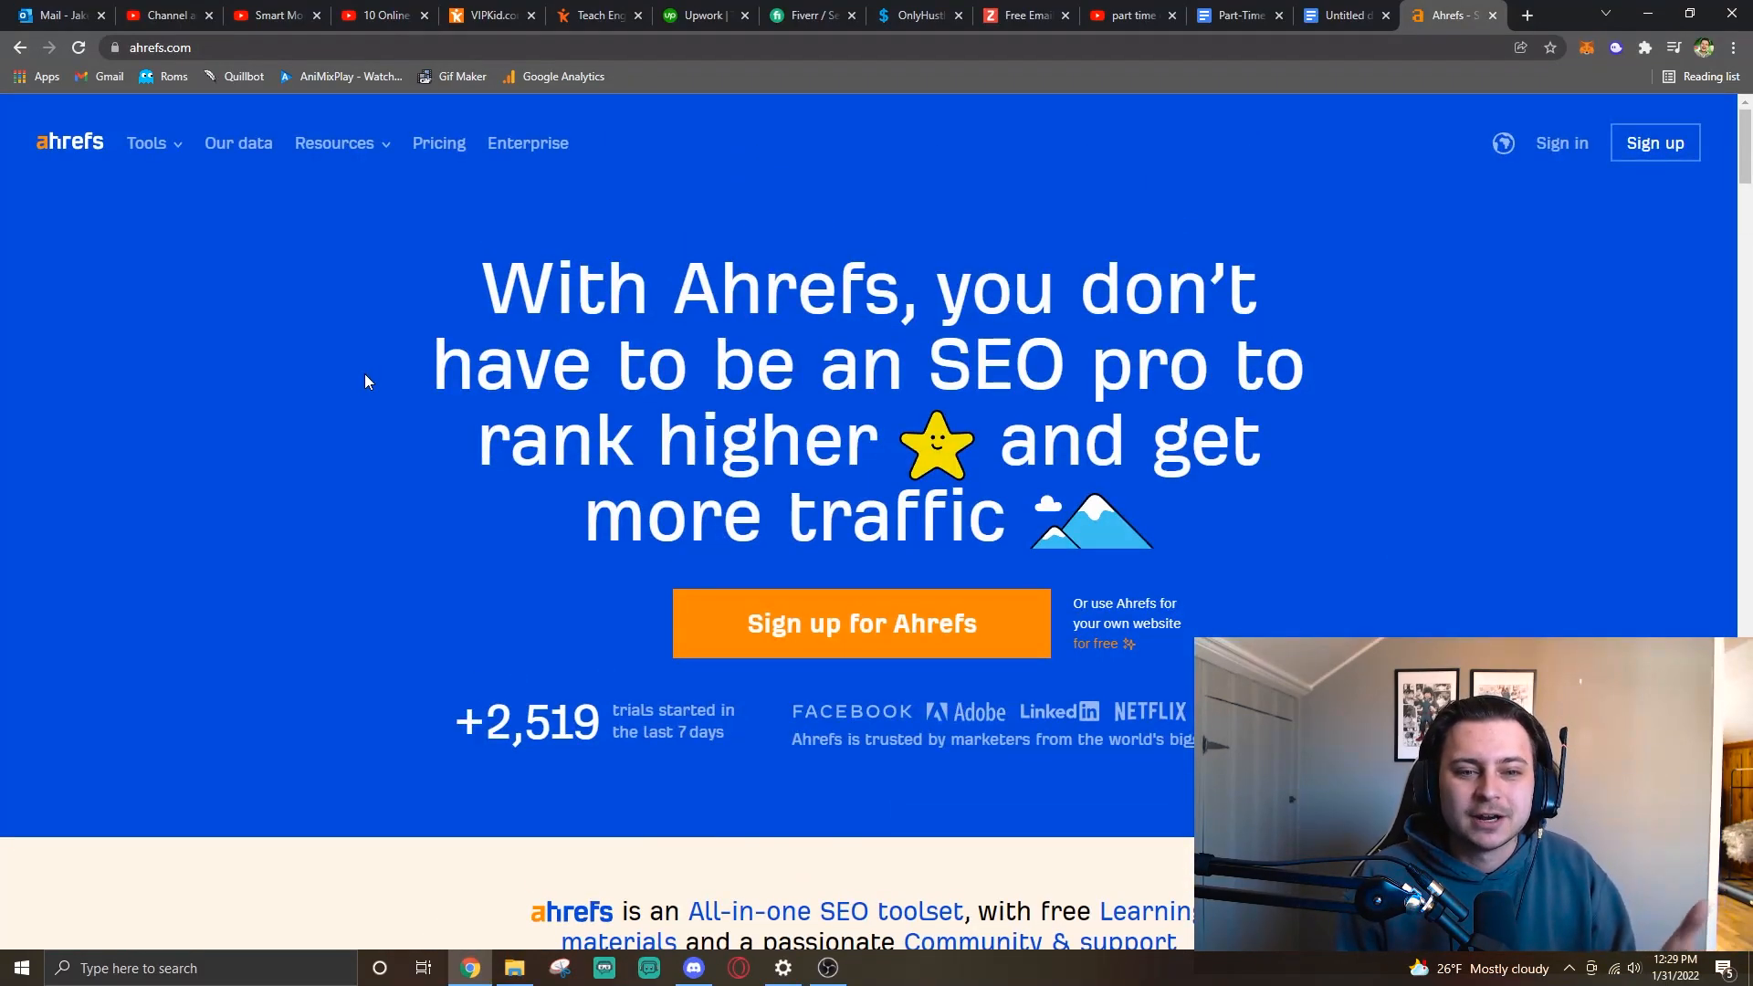
pyautogui.scroll(-3)
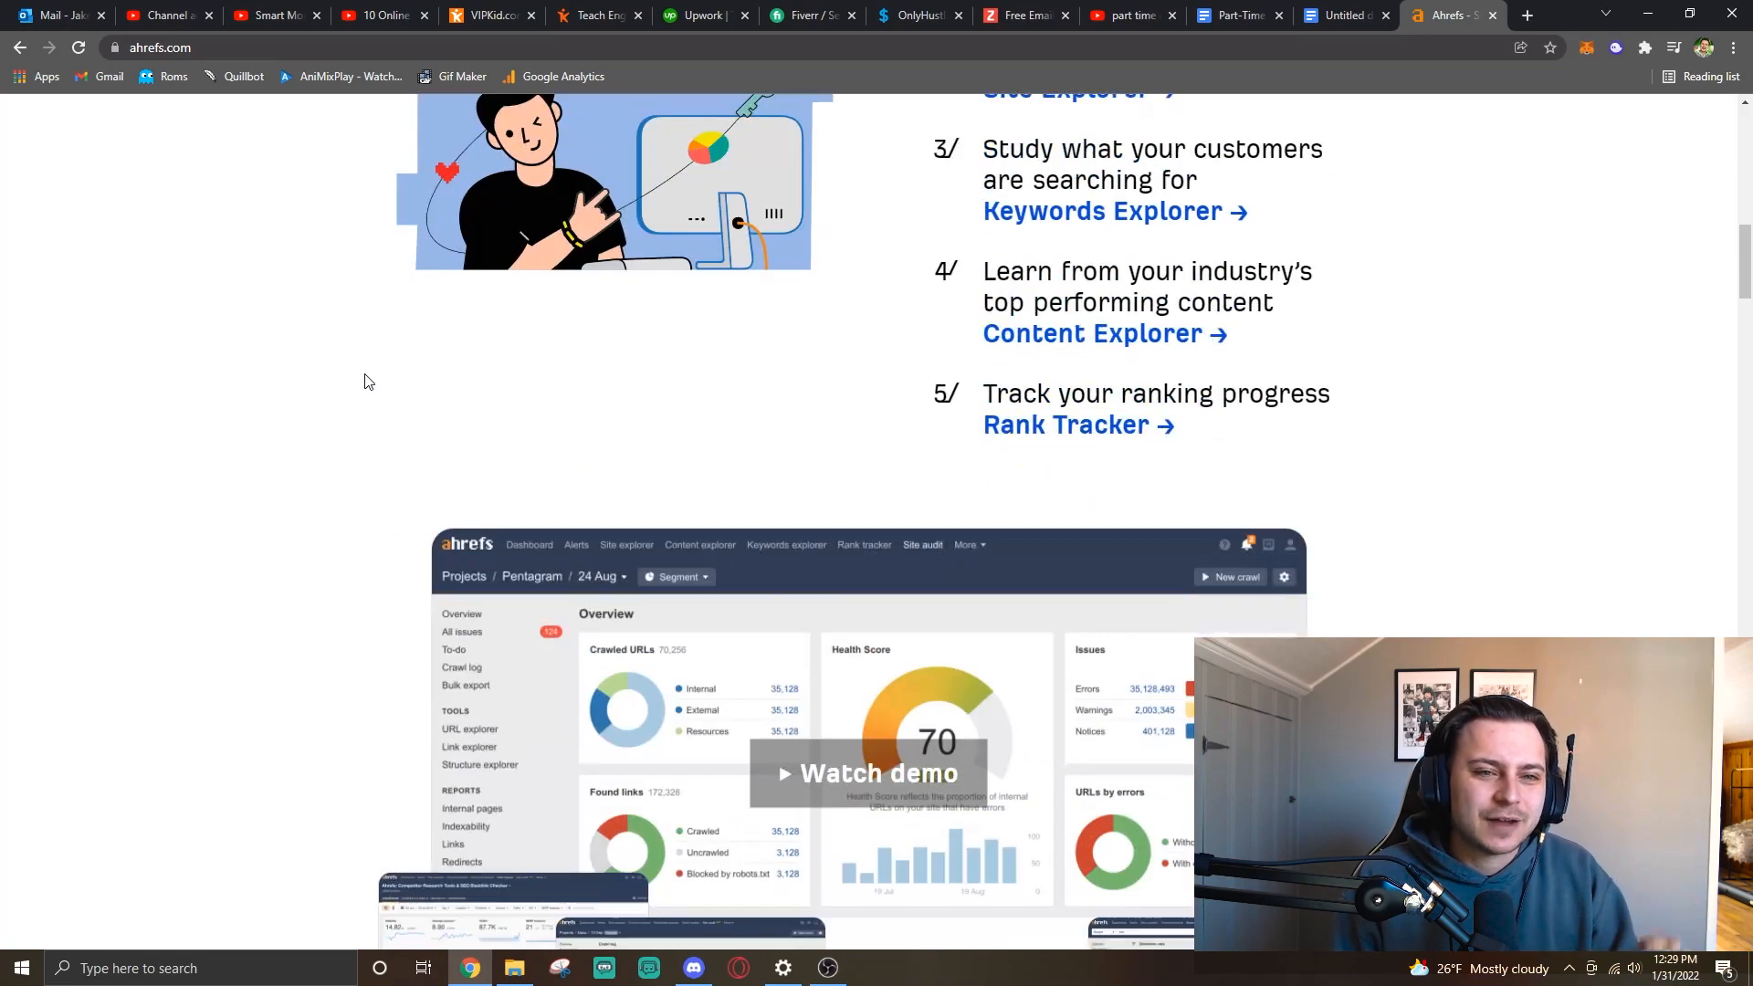
pyautogui.scroll(-3)
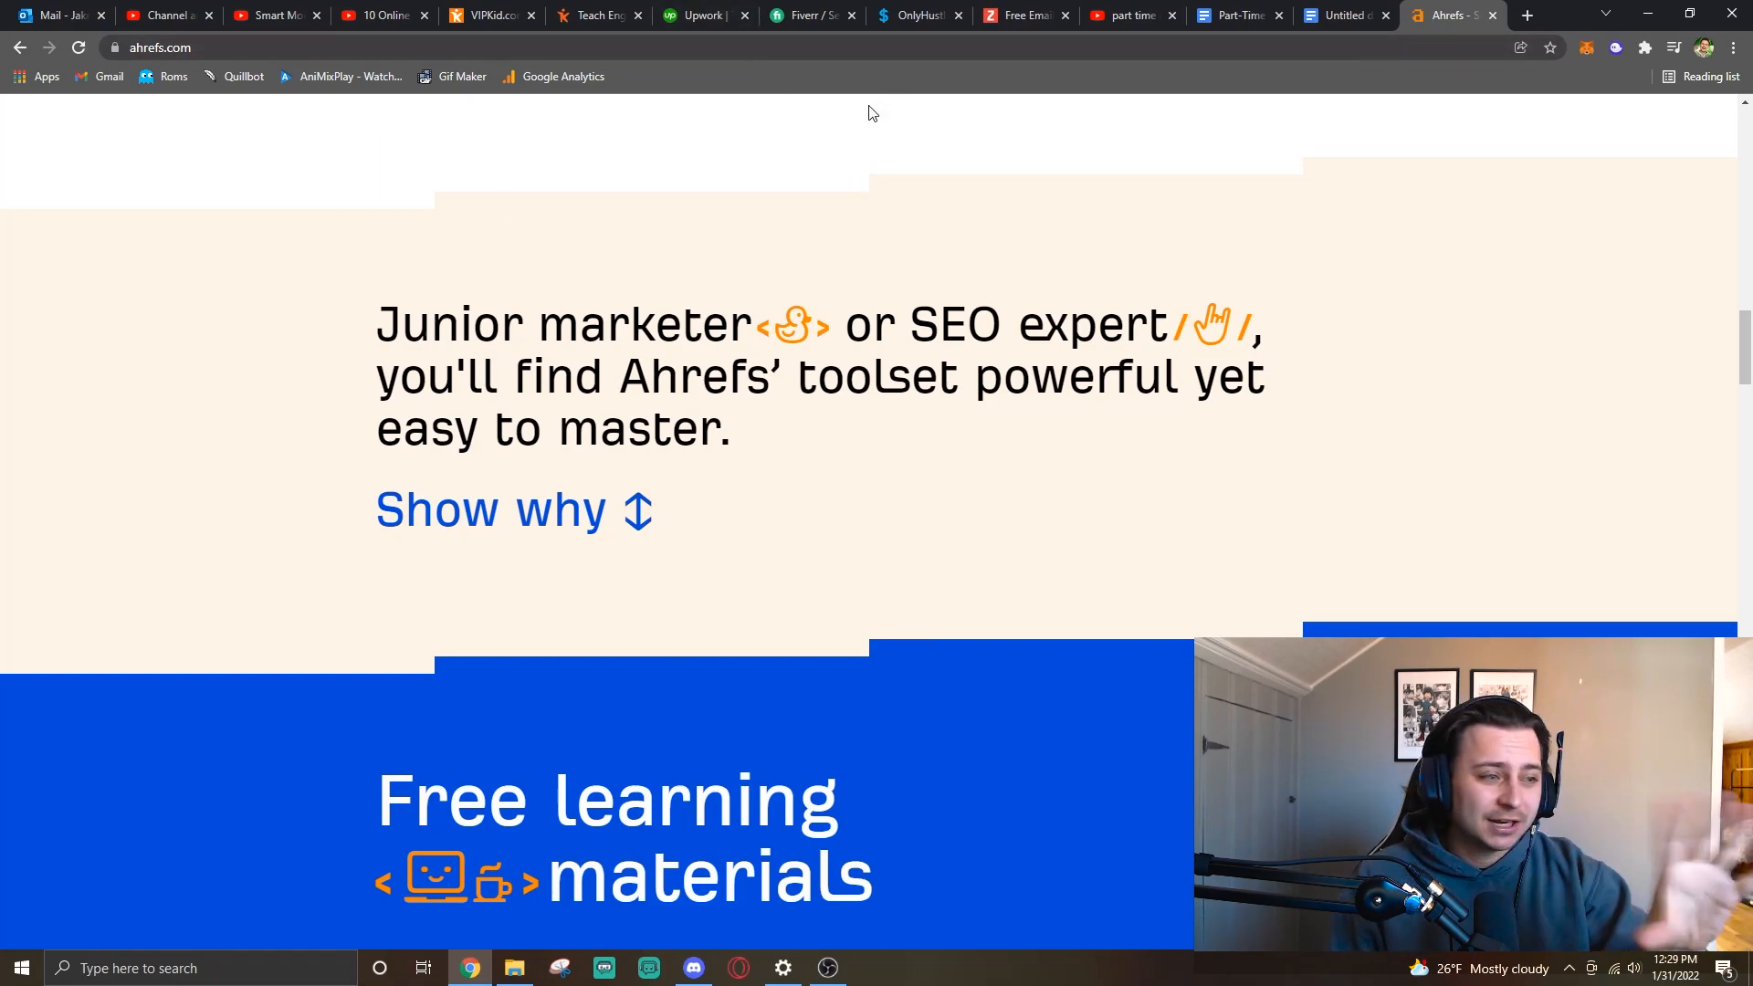
pyautogui.click(917, 14)
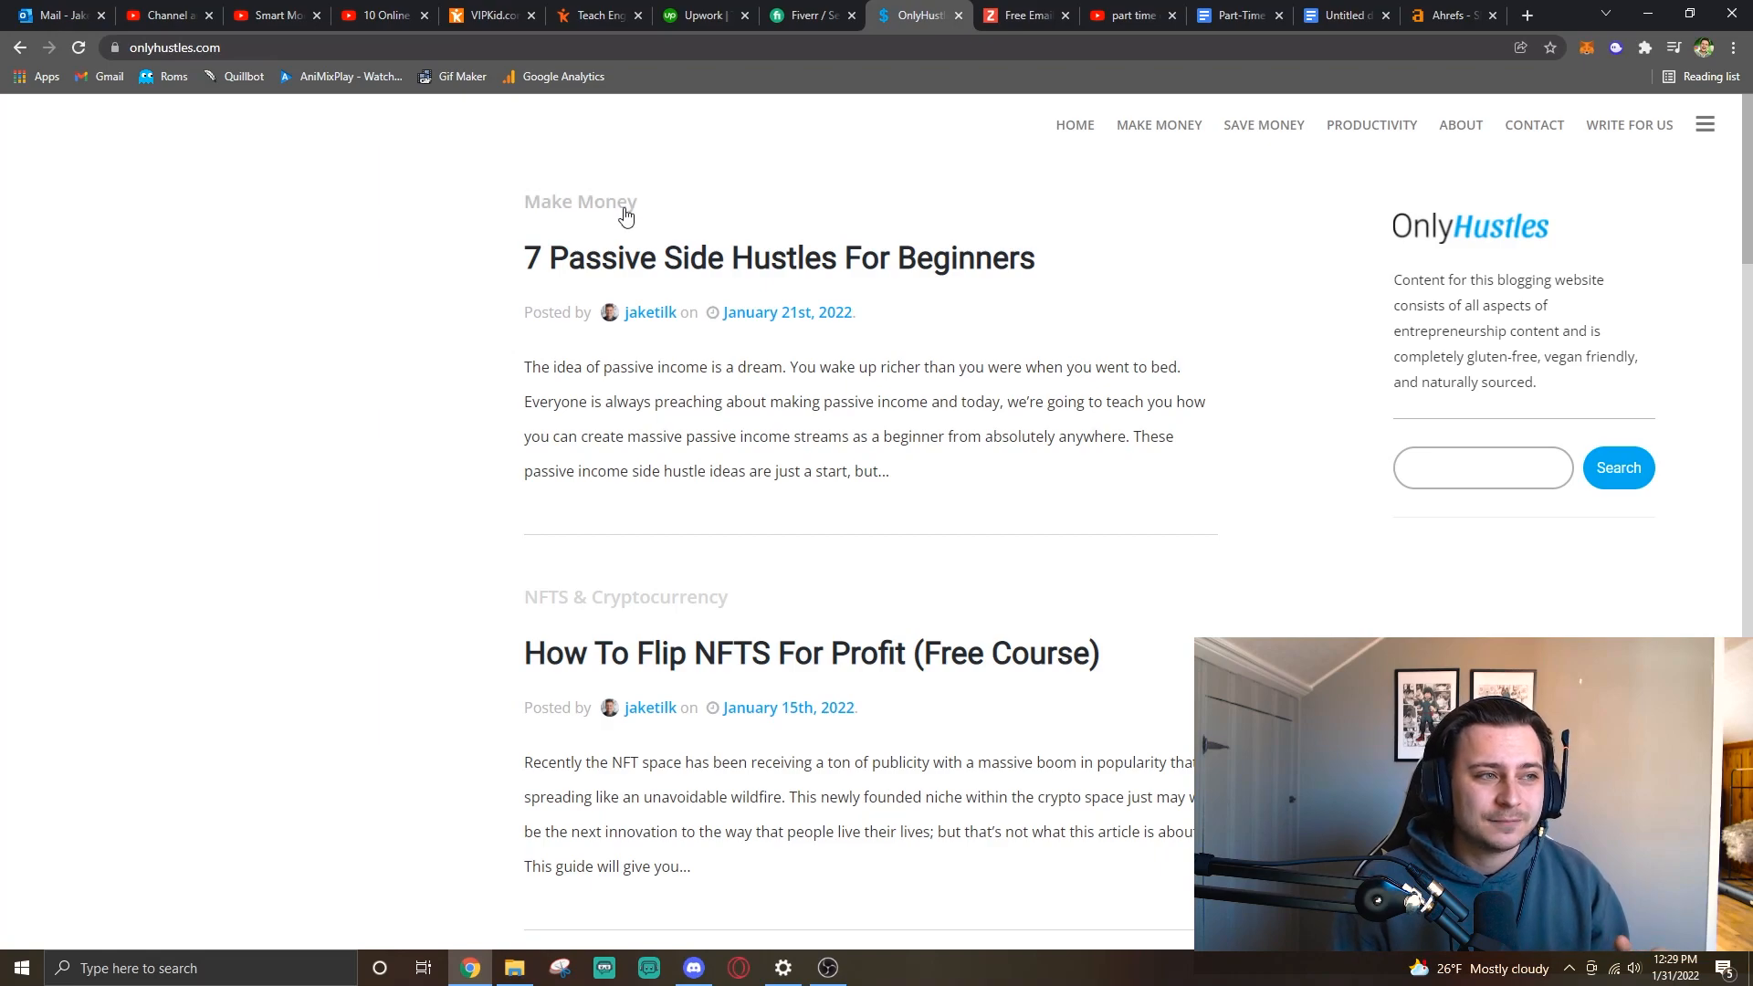
# Visit OnlyHustles's About page, then its Make Money category of side hustle articles.
pyautogui.click(1459, 124)
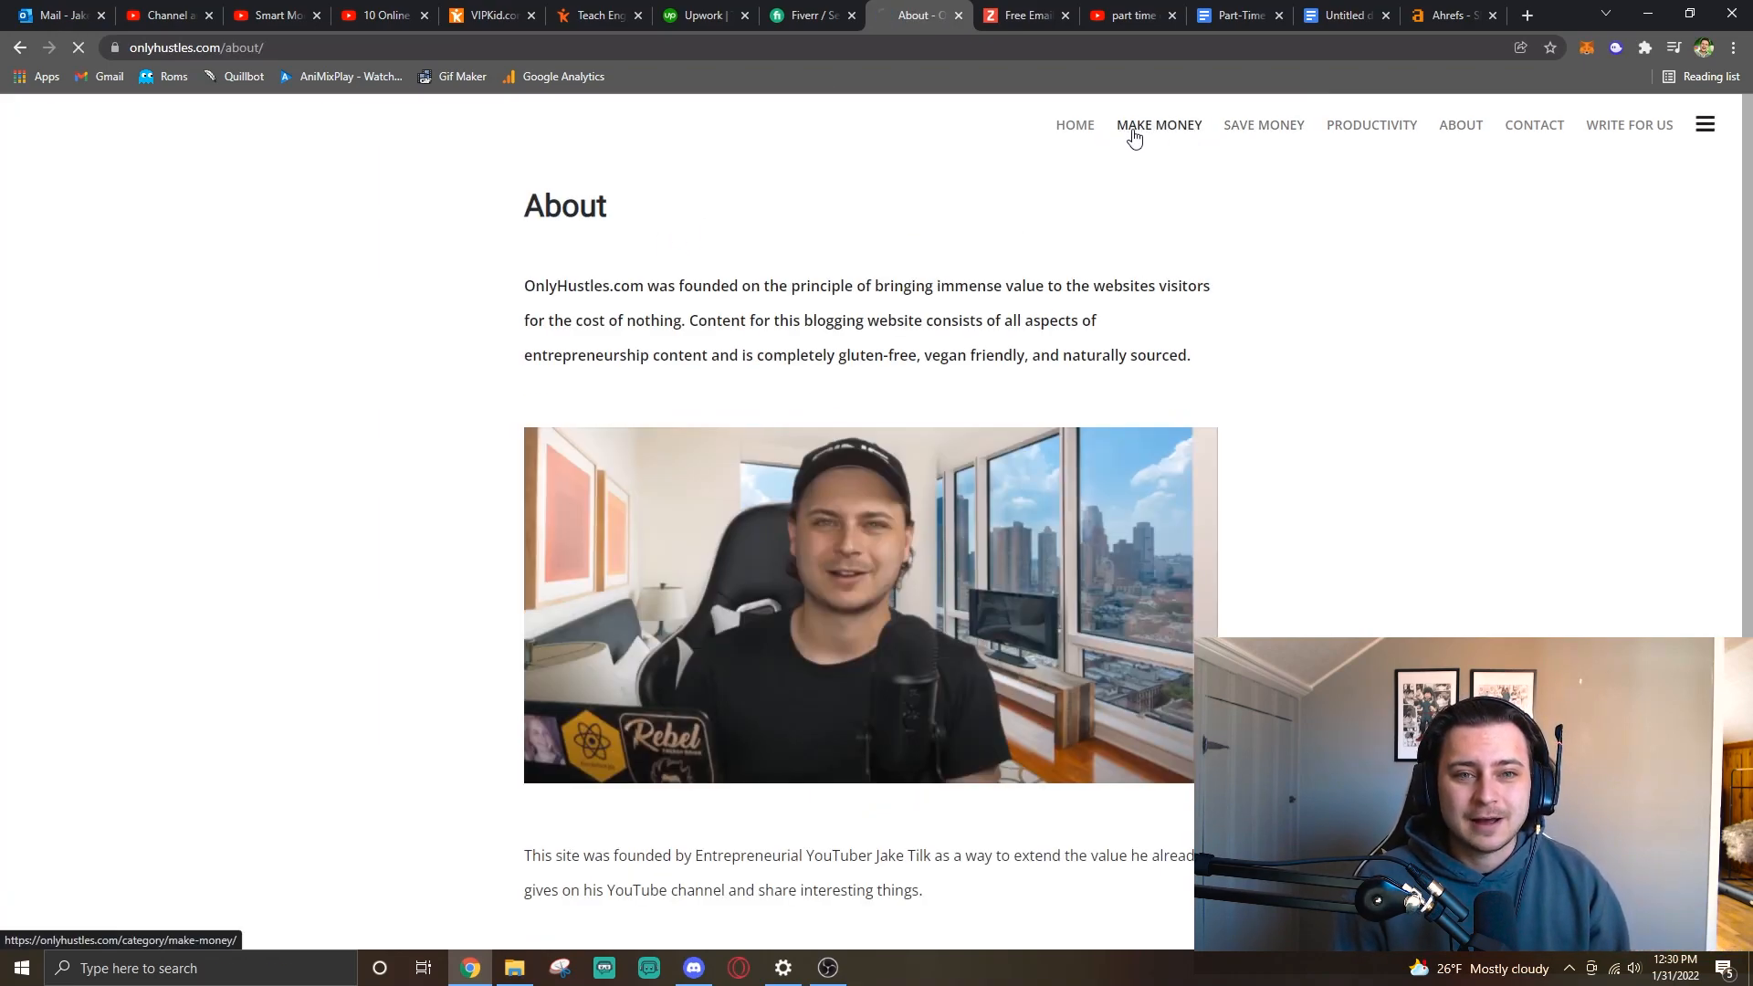
pyautogui.click(1157, 124)
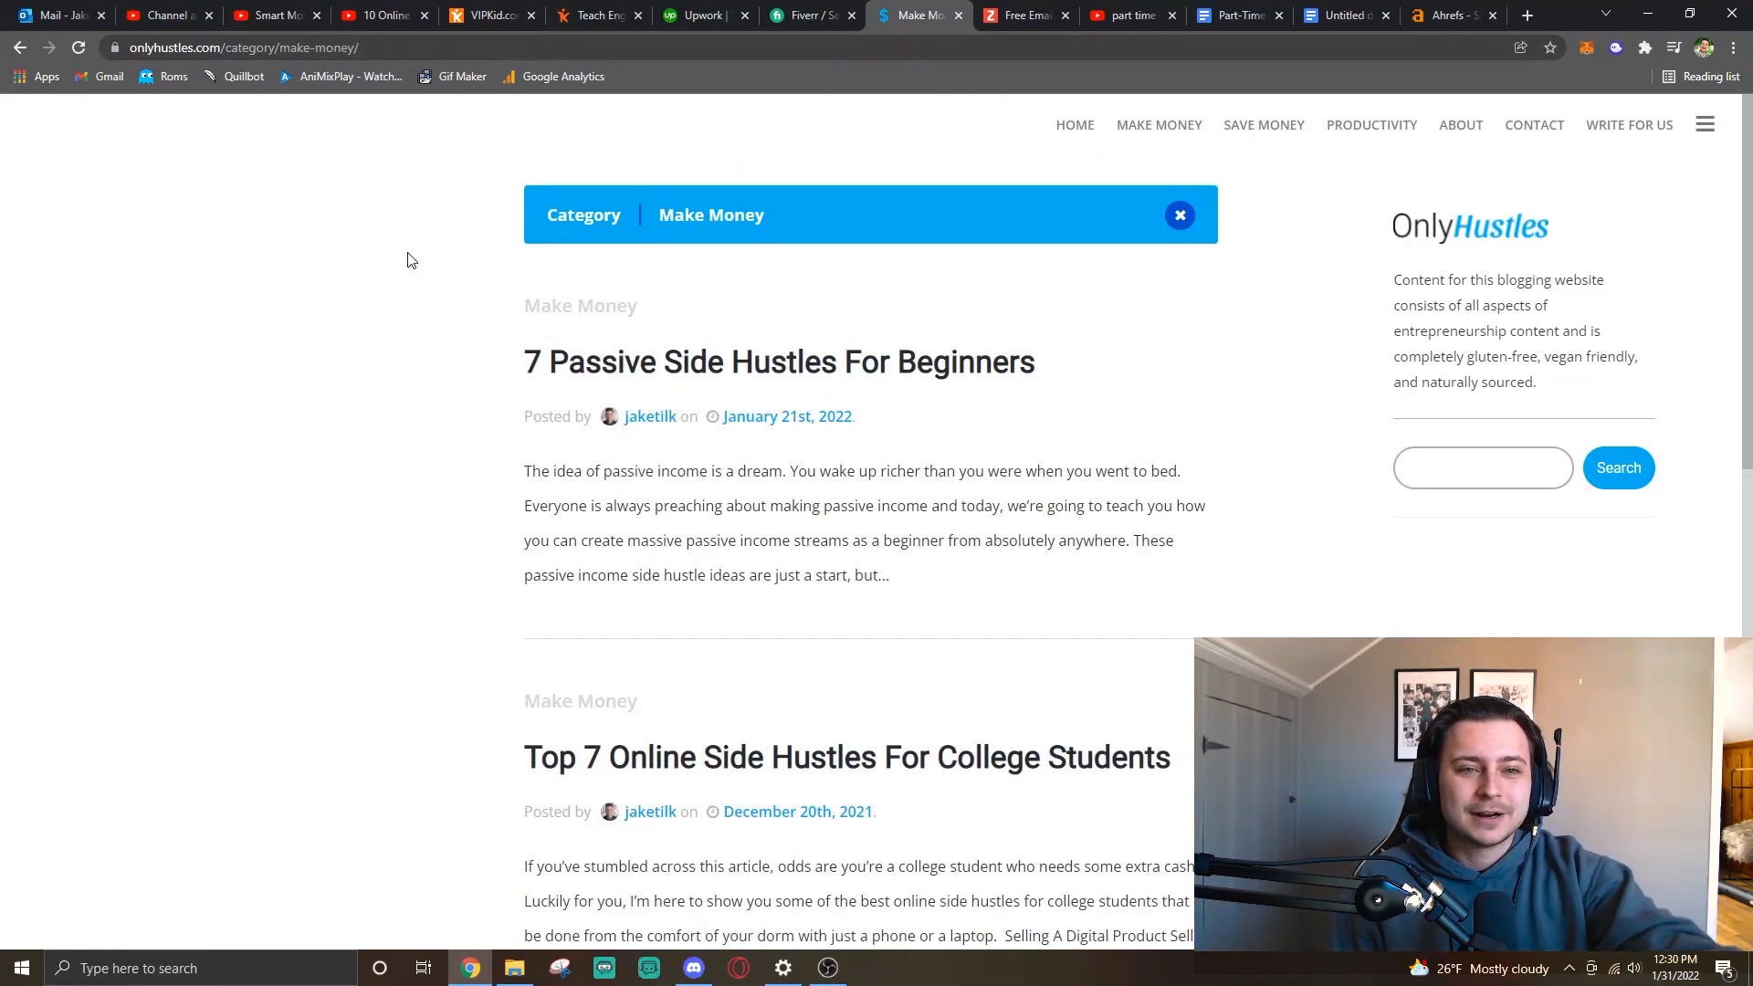
pyautogui.scroll(-3)
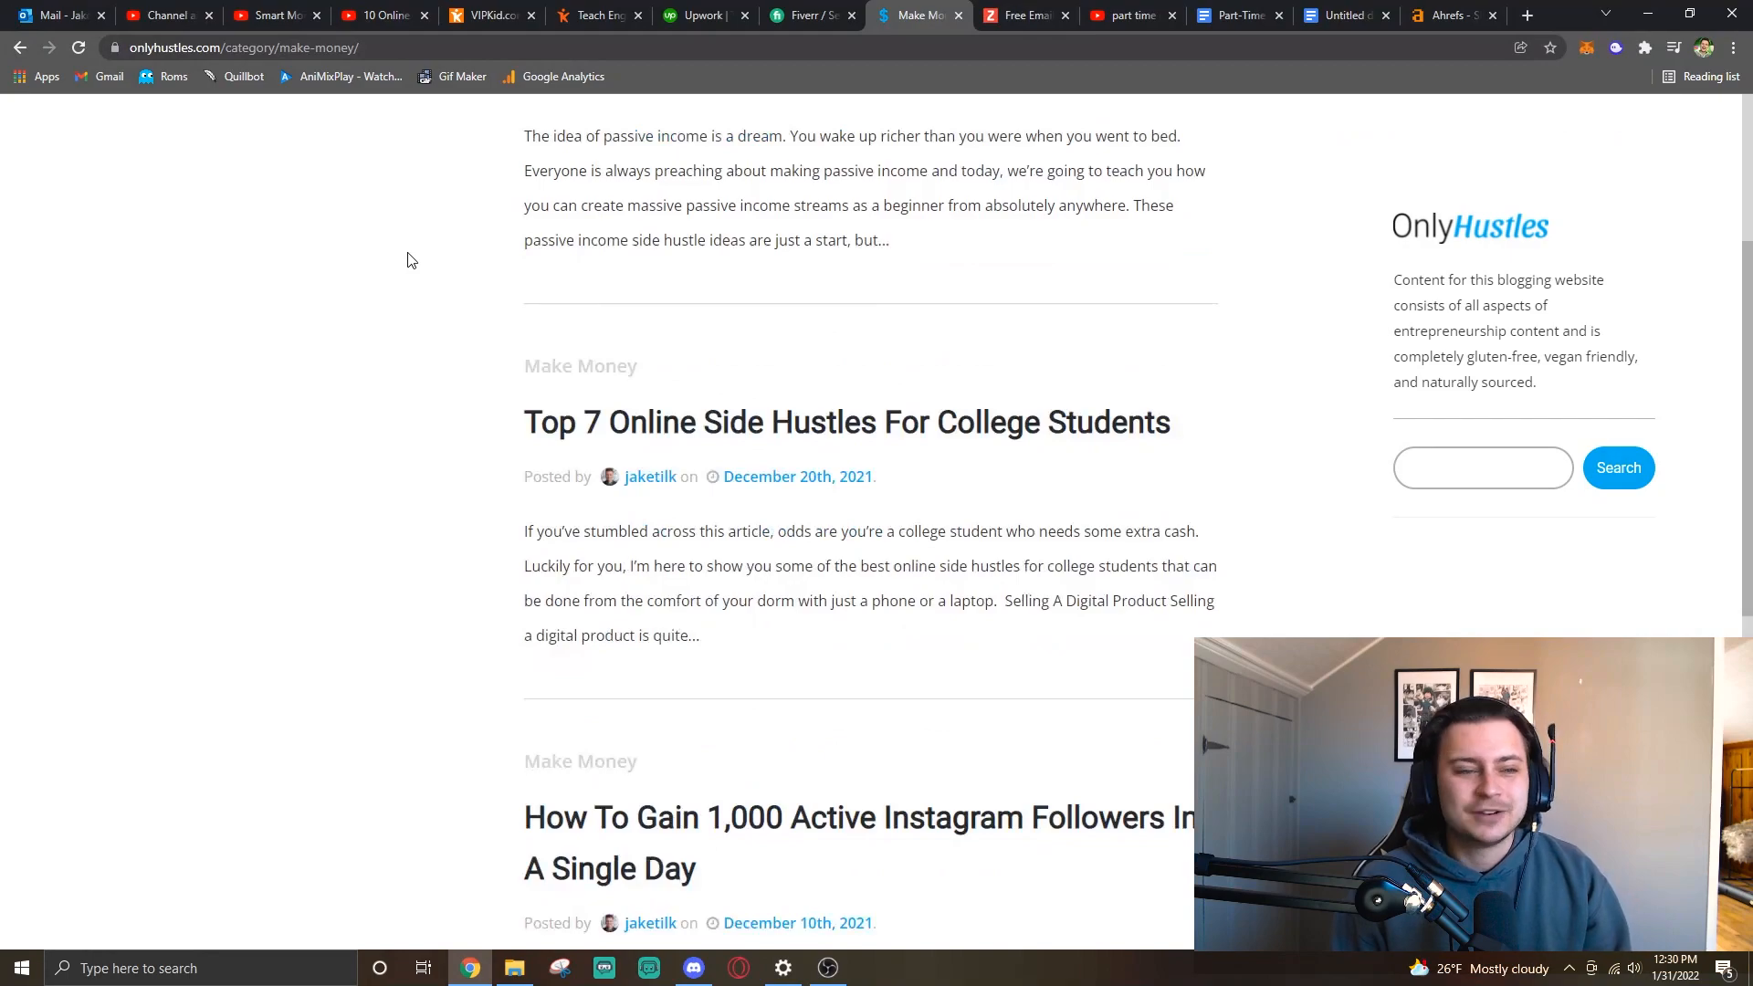
pyautogui.scroll(3)
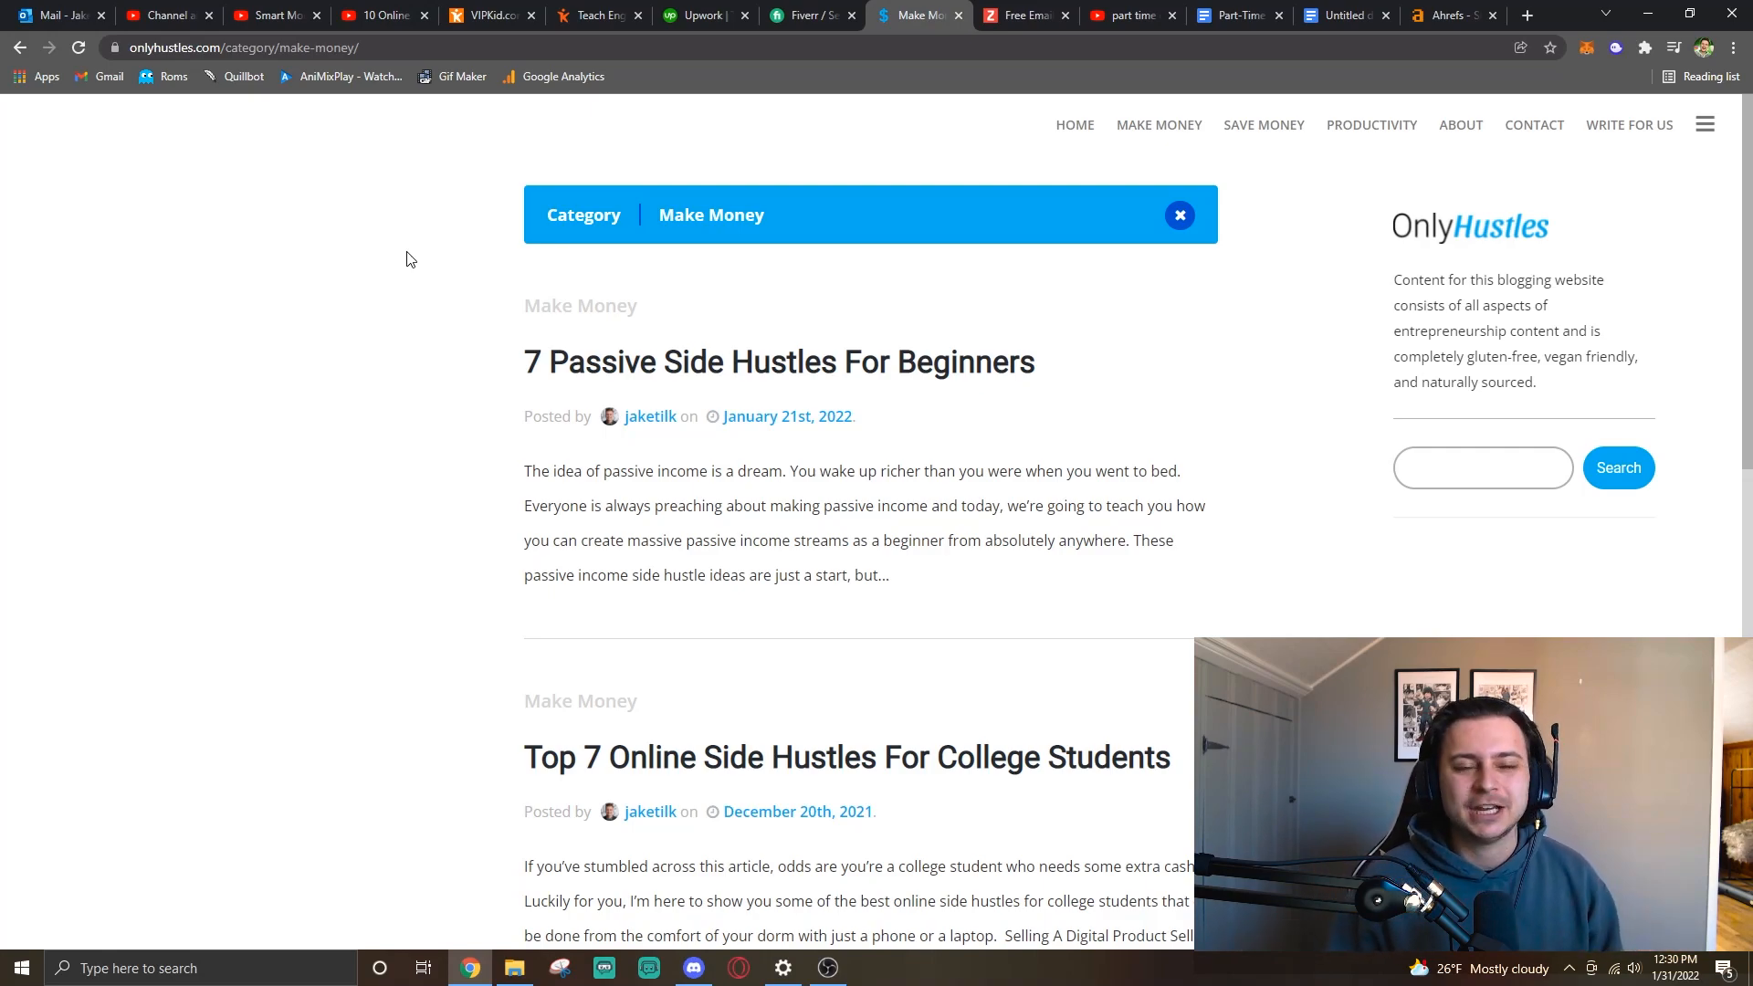
# Leave the Make Money article listing and bring up the Upwork homepage.
pyautogui.scroll(-3)
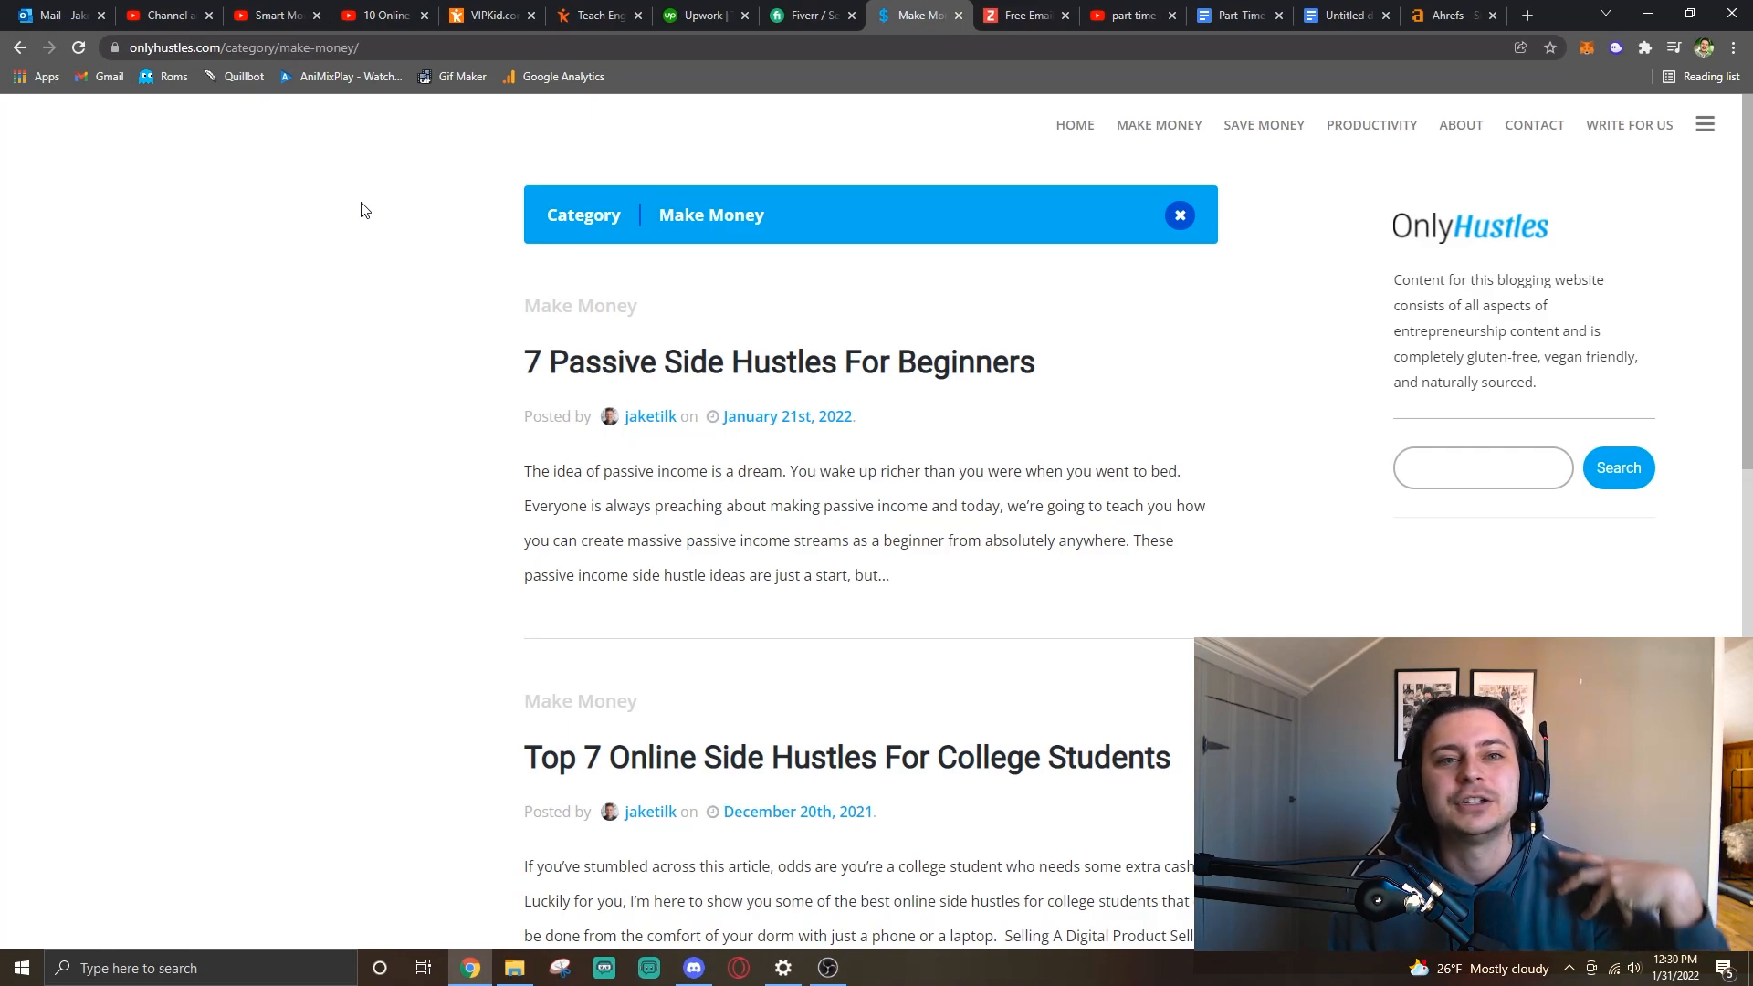
pyautogui.click(699, 15)
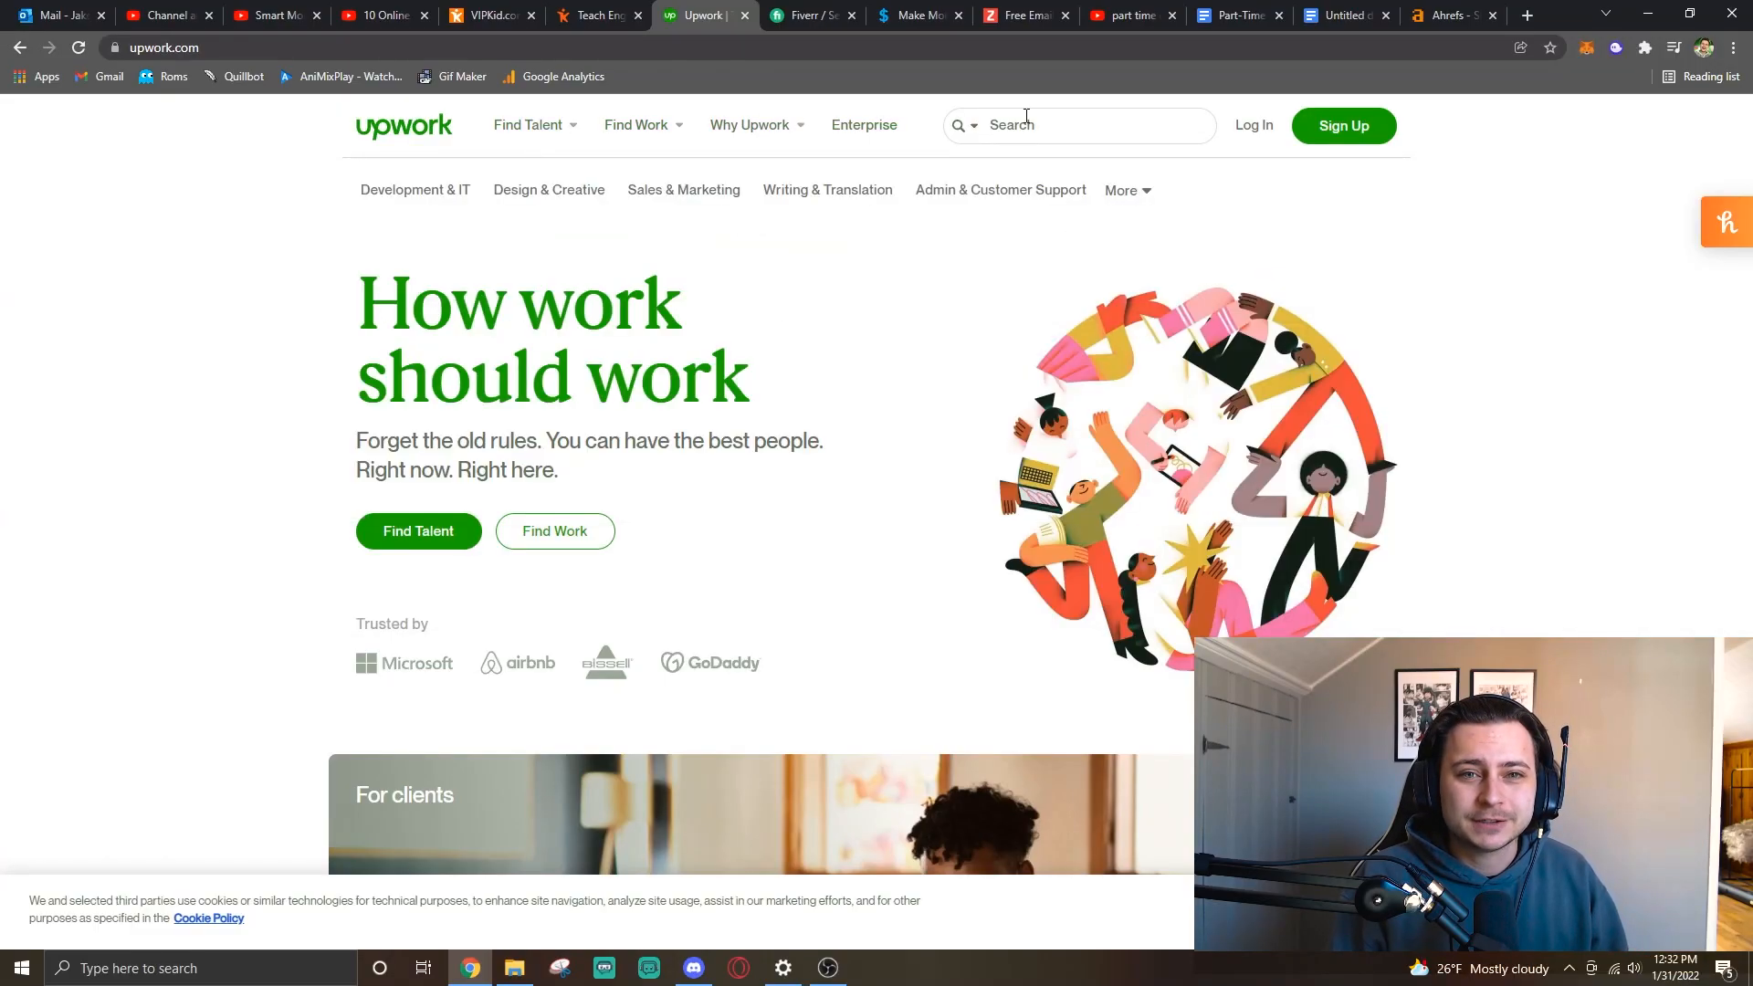
# Search Upwork talent for 'copywriting' to list copywriter profiles with rates and success scores.
pyautogui.write('copywriting')
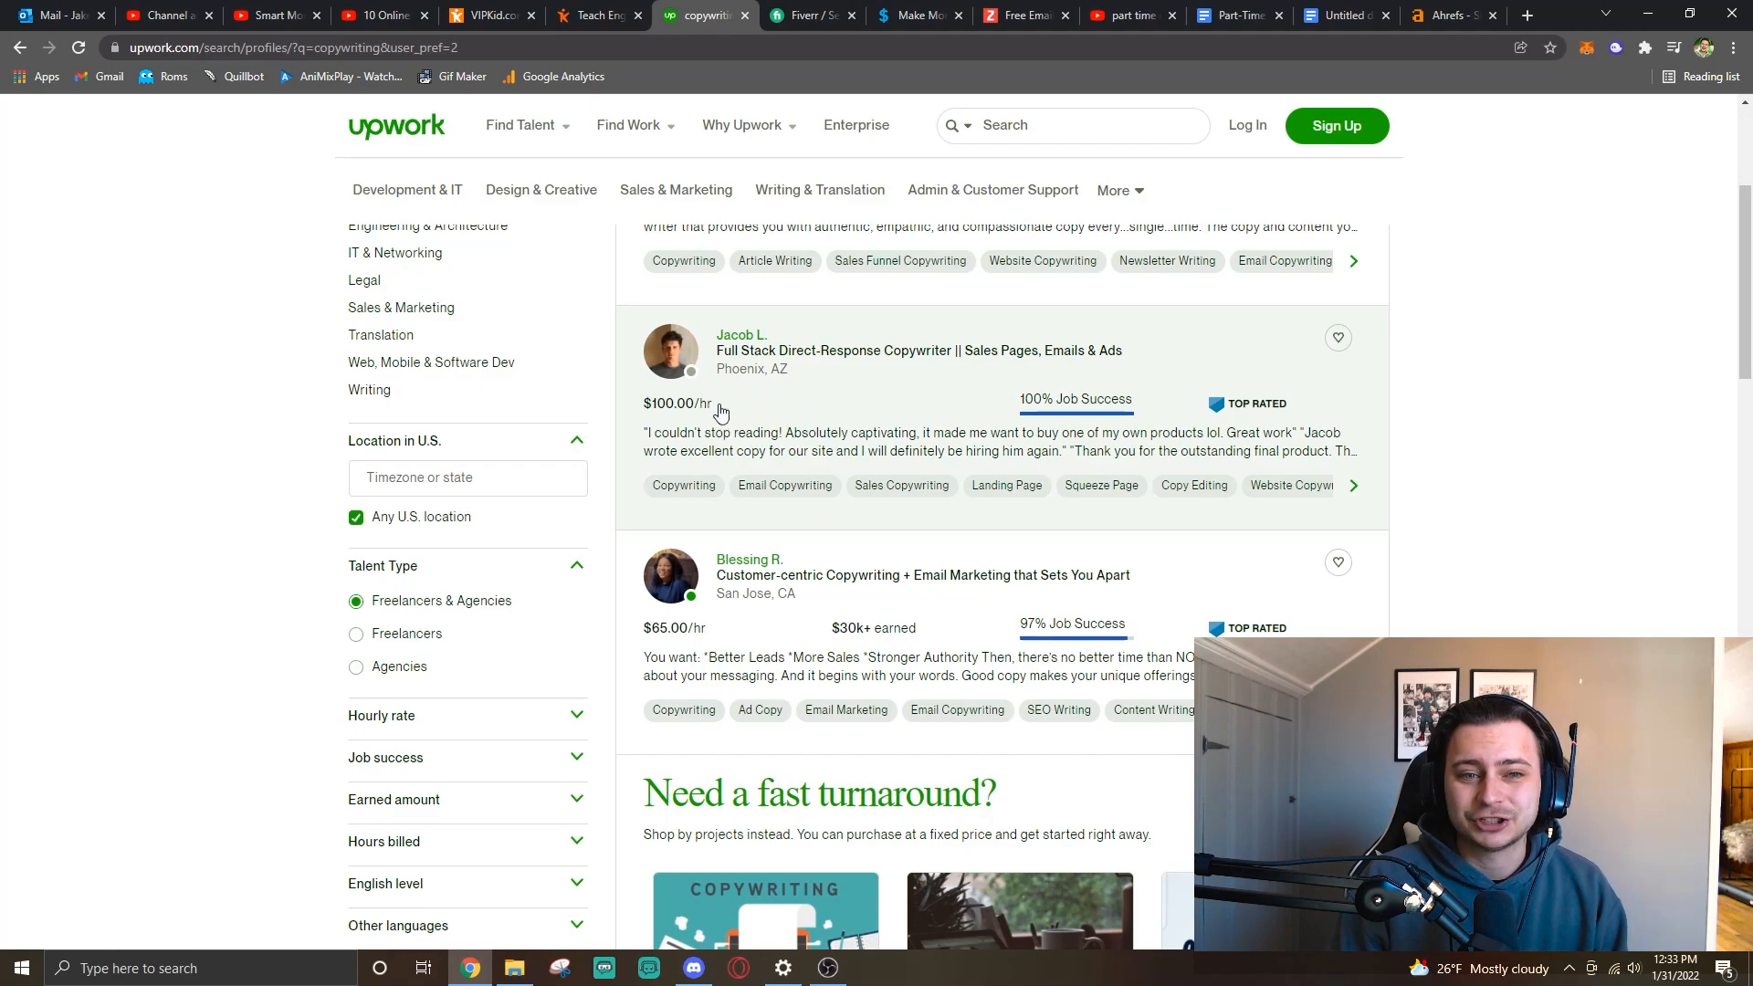
pyautogui.click(741, 336)
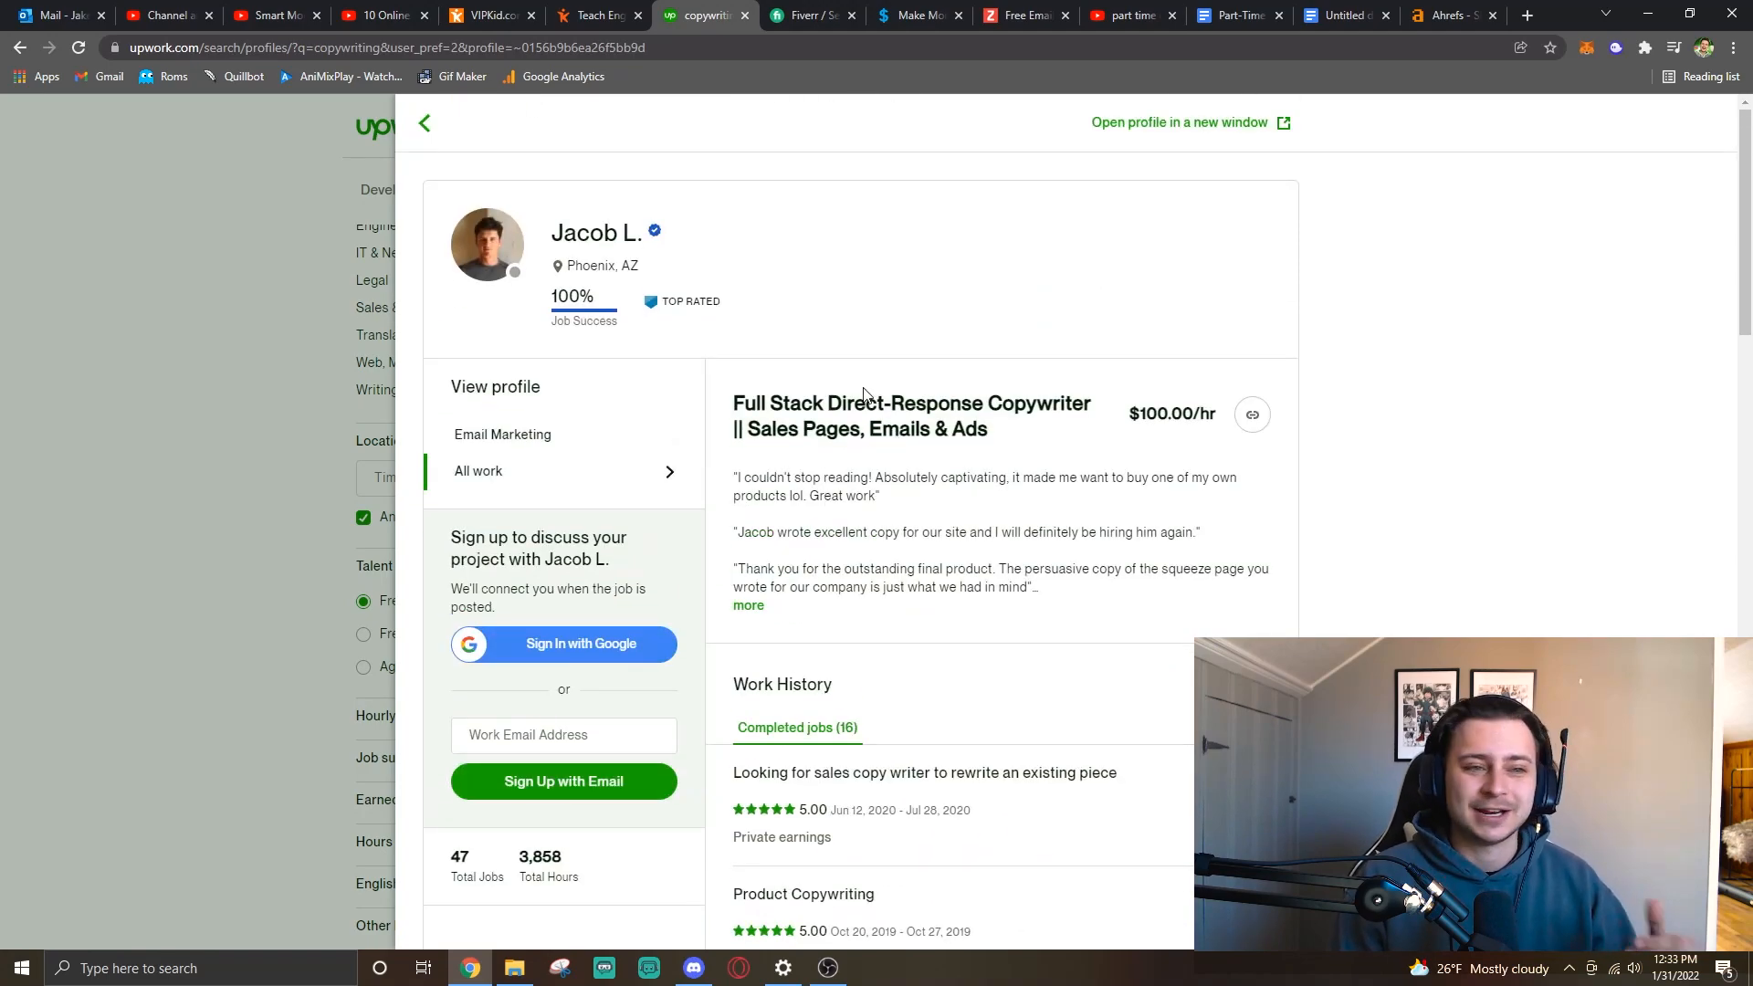
pyautogui.scroll(-3)
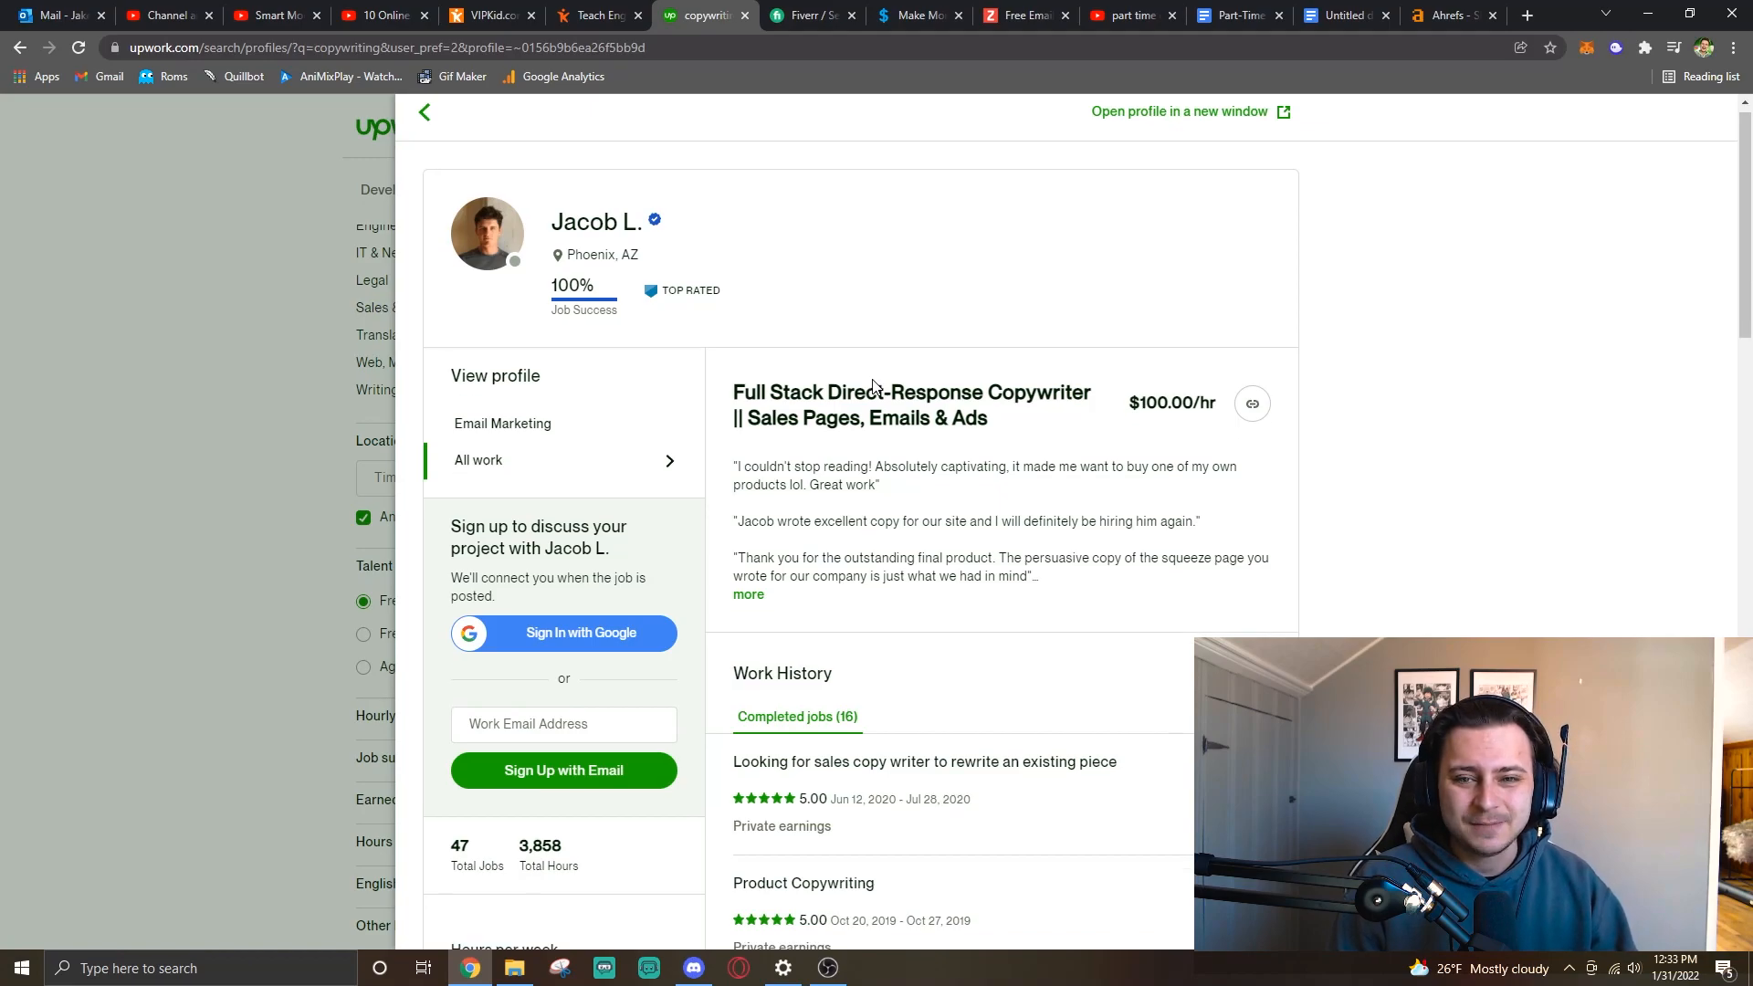
pyautogui.scroll(-3)
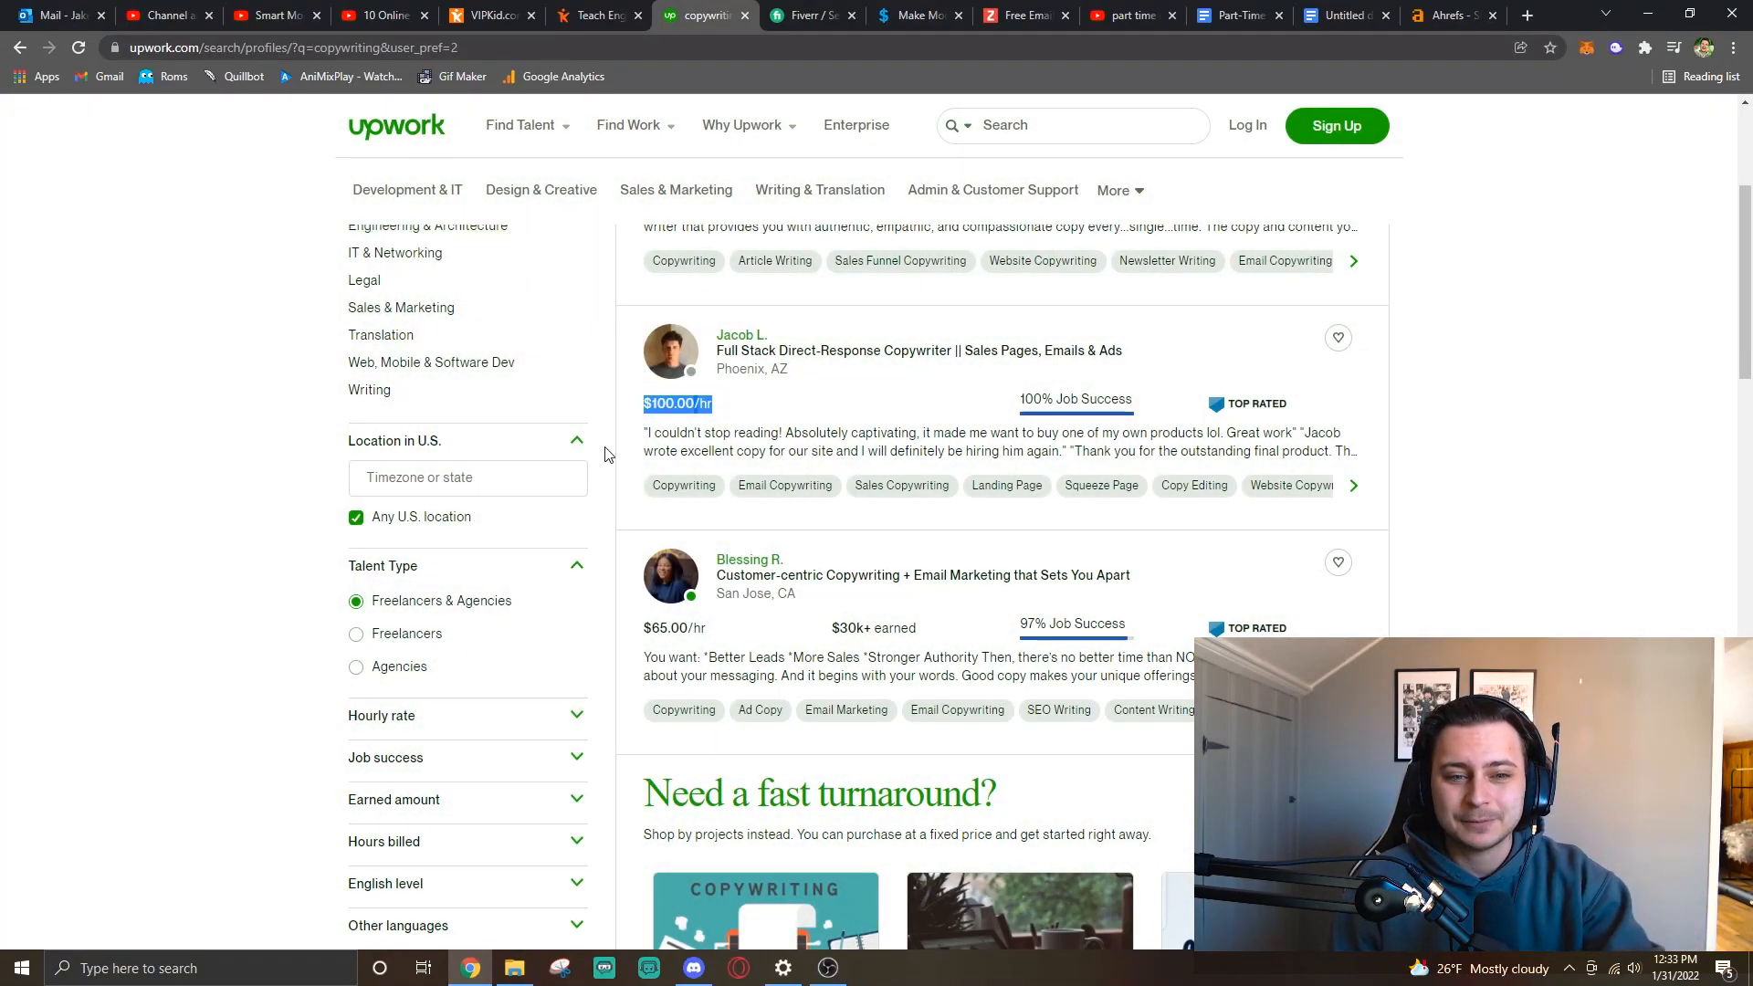
pyautogui.click(748, 559)
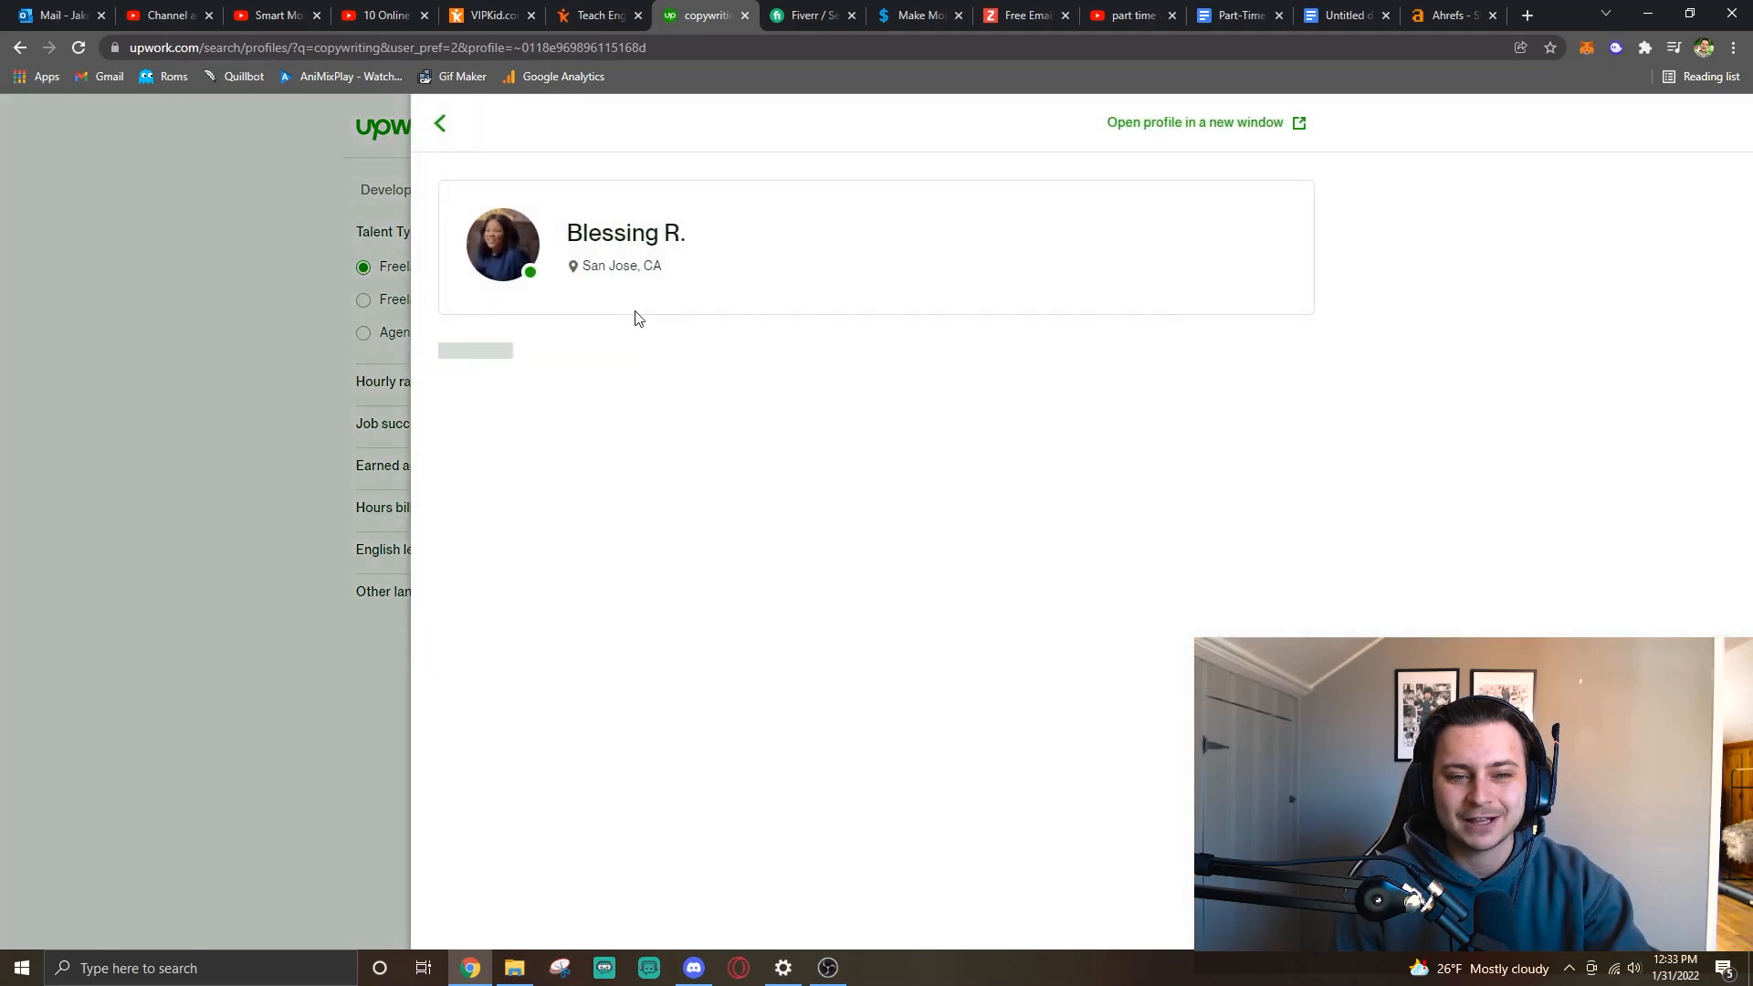
pyautogui.click(440, 122)
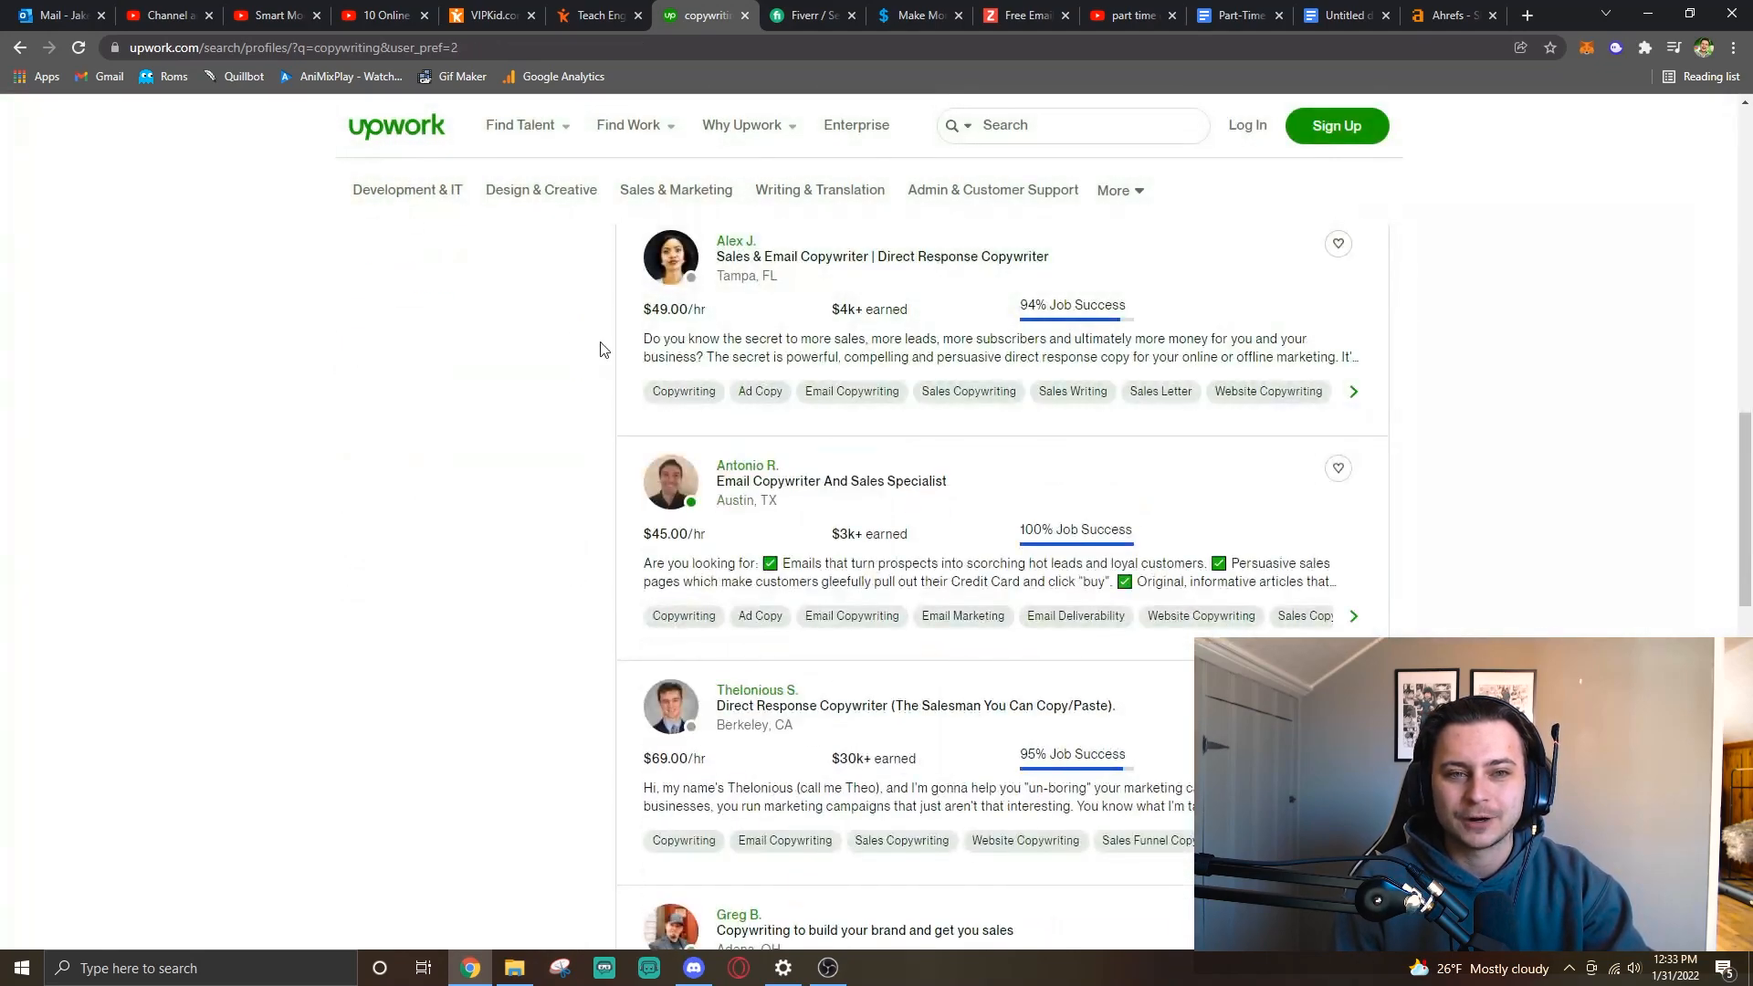
pyautogui.scroll(-3)
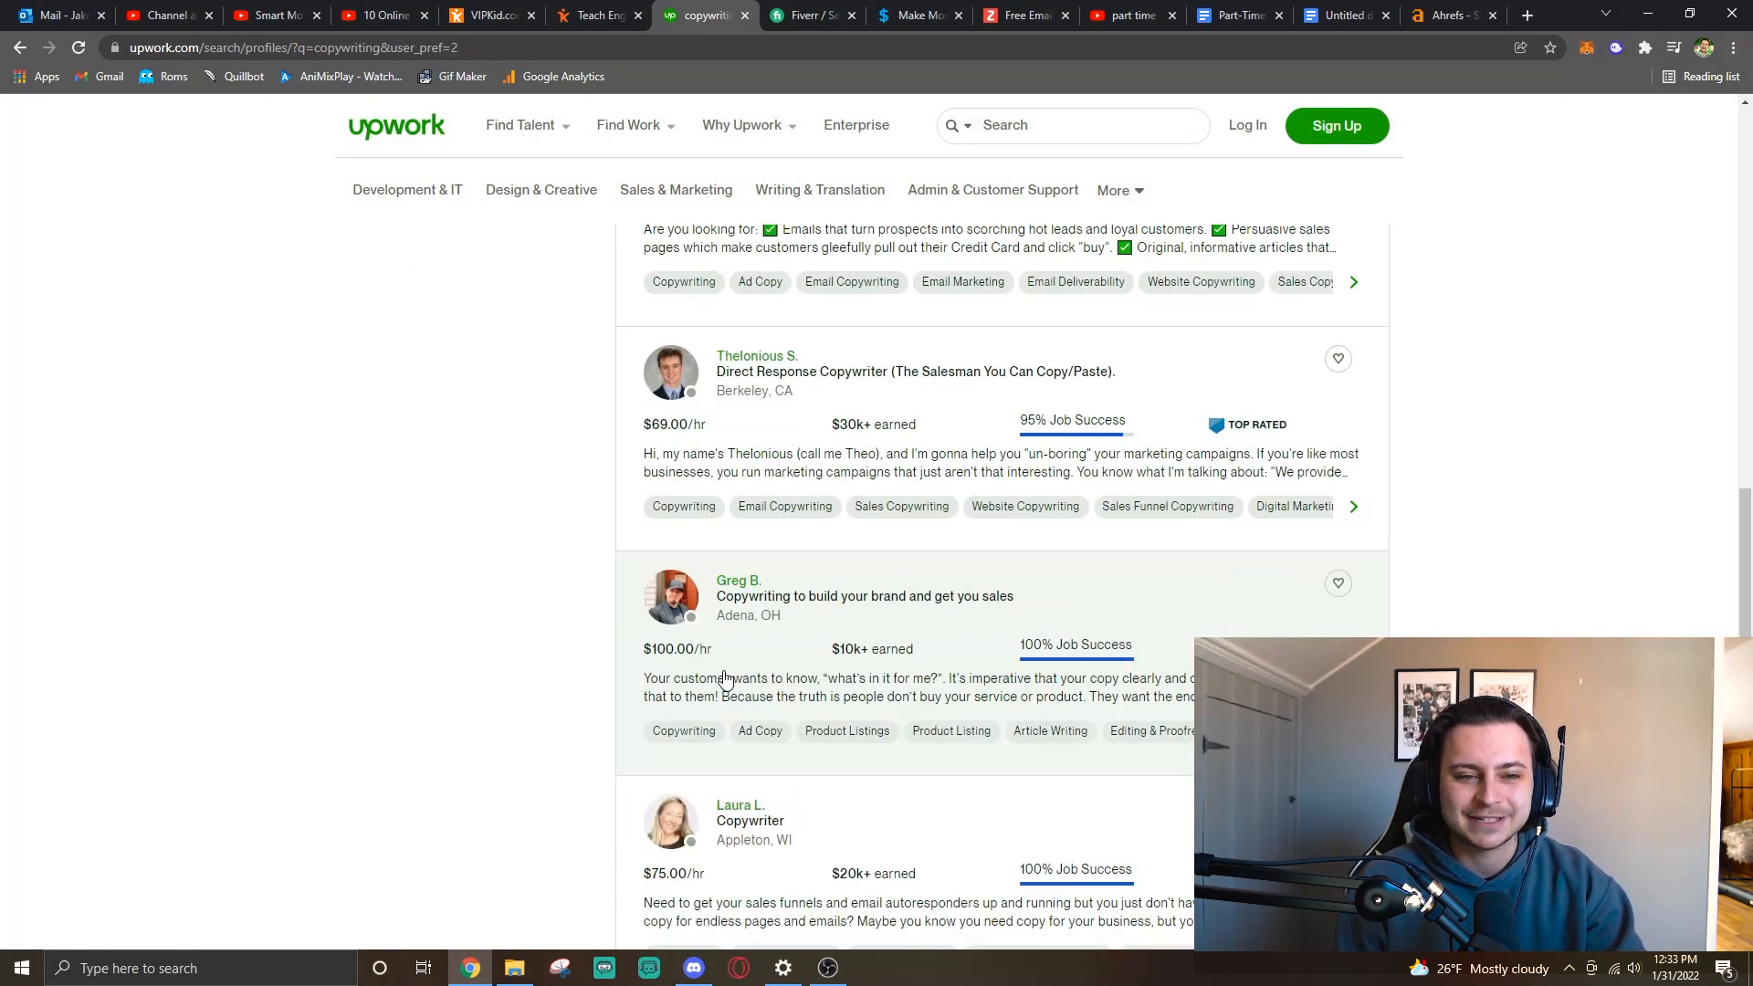
pyautogui.scroll(-3)
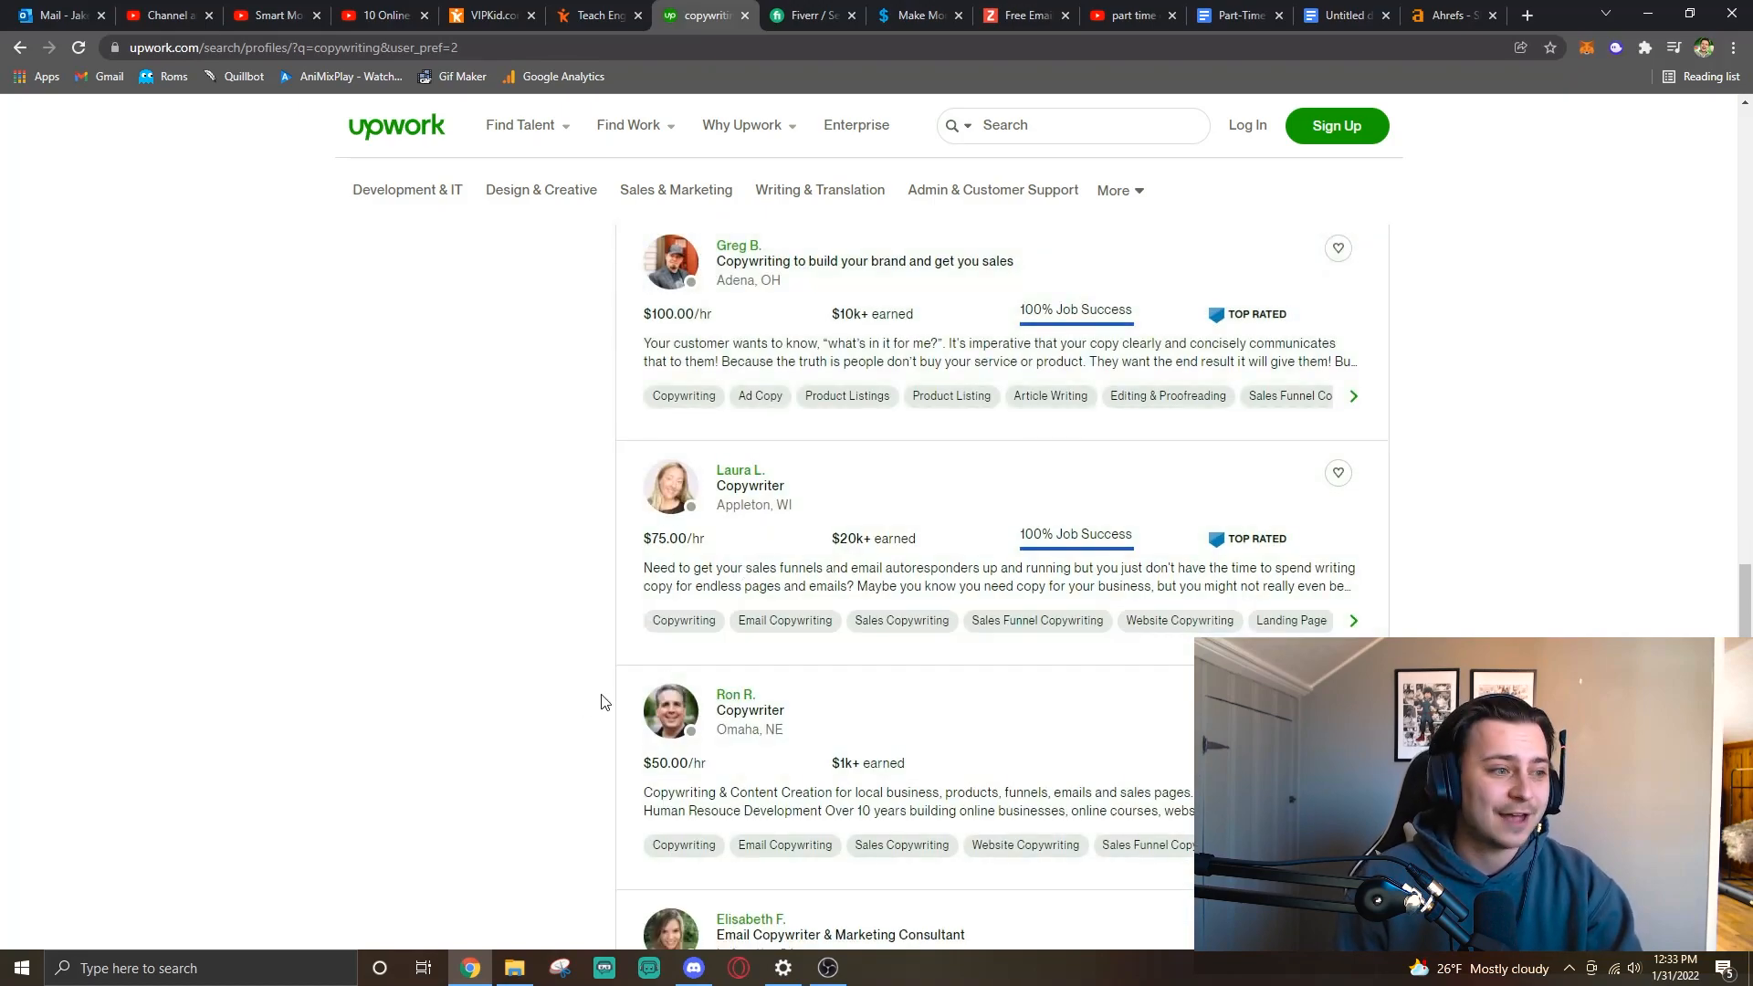